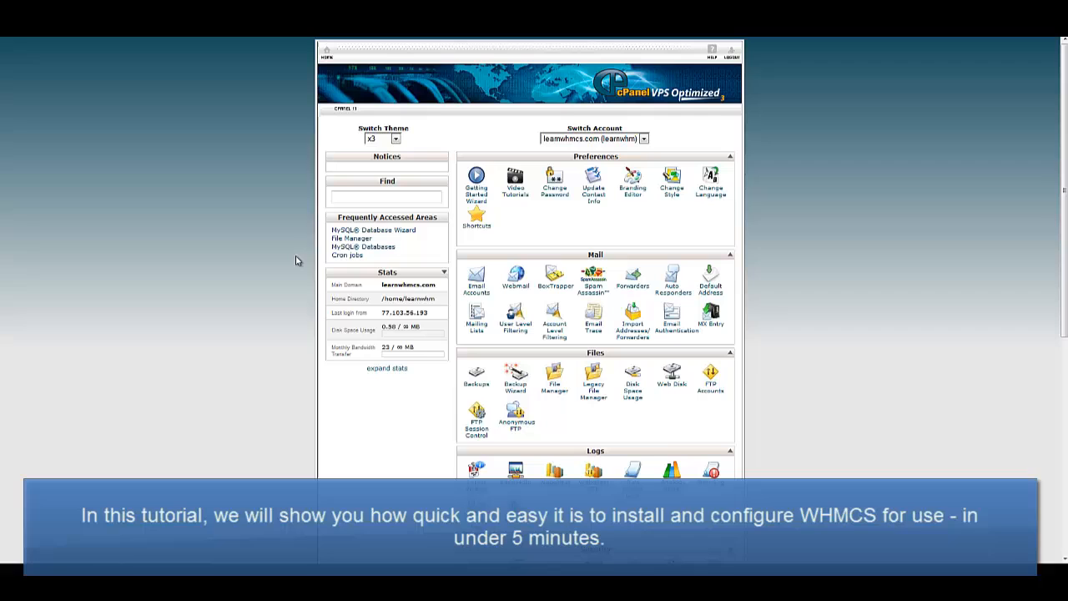
# - Create the learnwhm_whmcs MySQL database through the MySQL Database Wizard
pyautogui.click(374, 230)
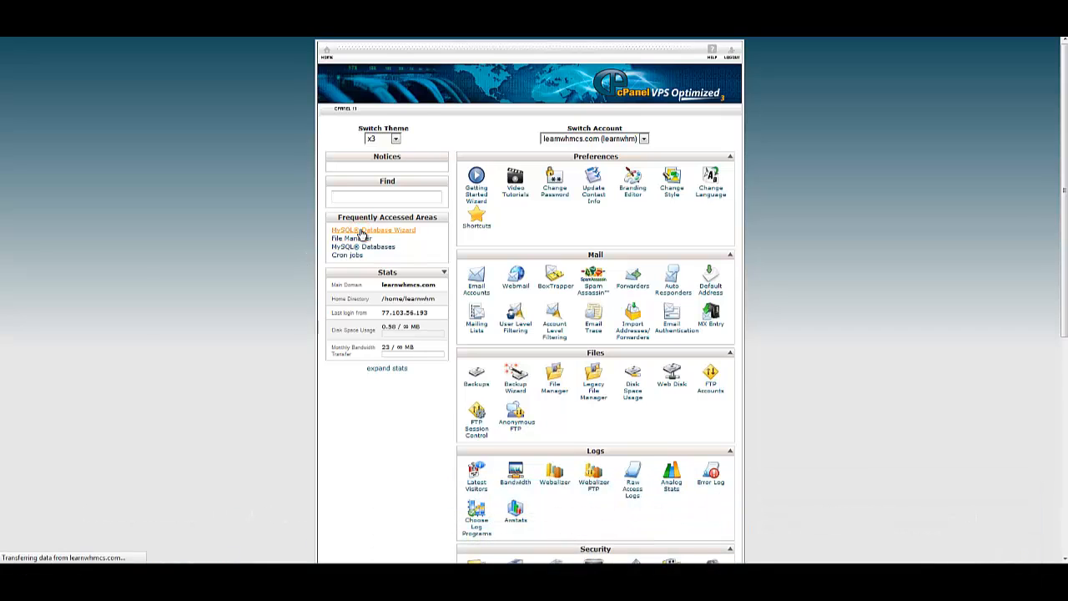
pyautogui.click(374, 231)
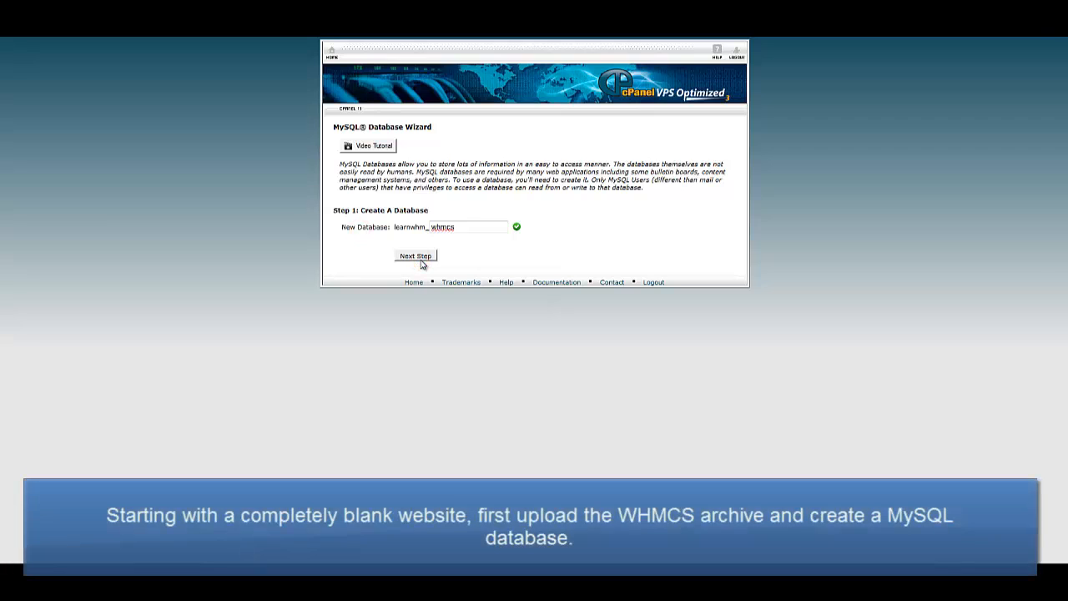
pyautogui.click(414, 255)
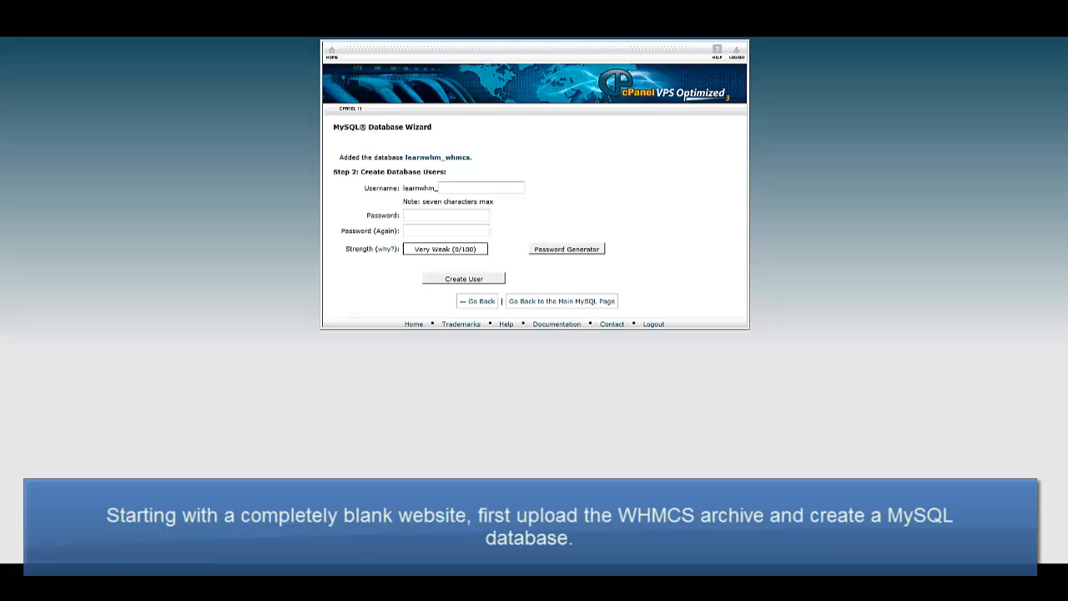
# - Create the learnwhm_whmcs user with a password and grant it all privileges on the database
pyautogui.click(483, 187)
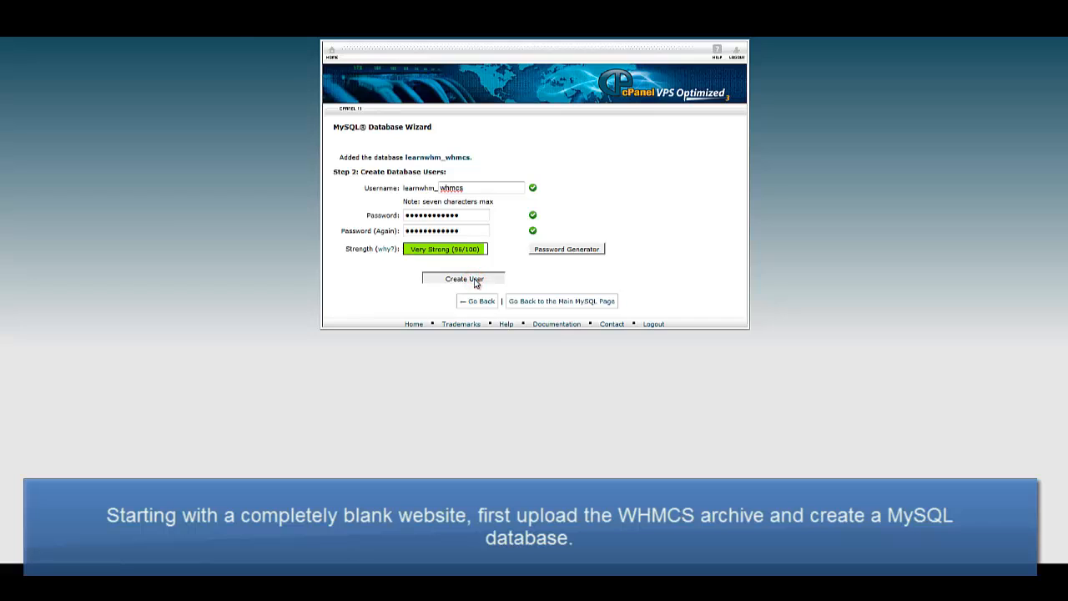
pyautogui.click(464, 279)
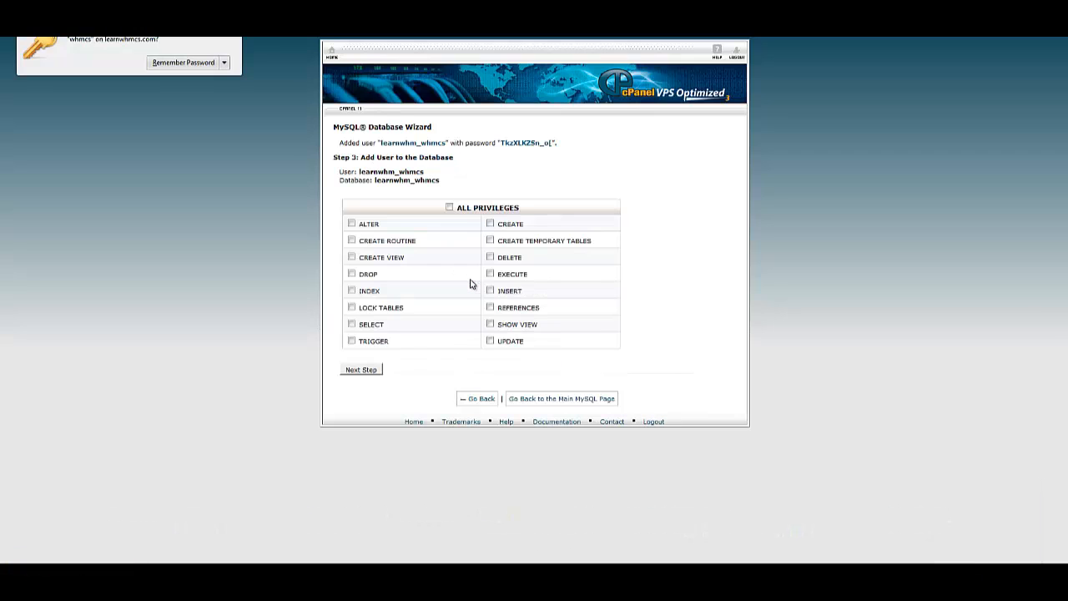
pyautogui.click(450, 207)
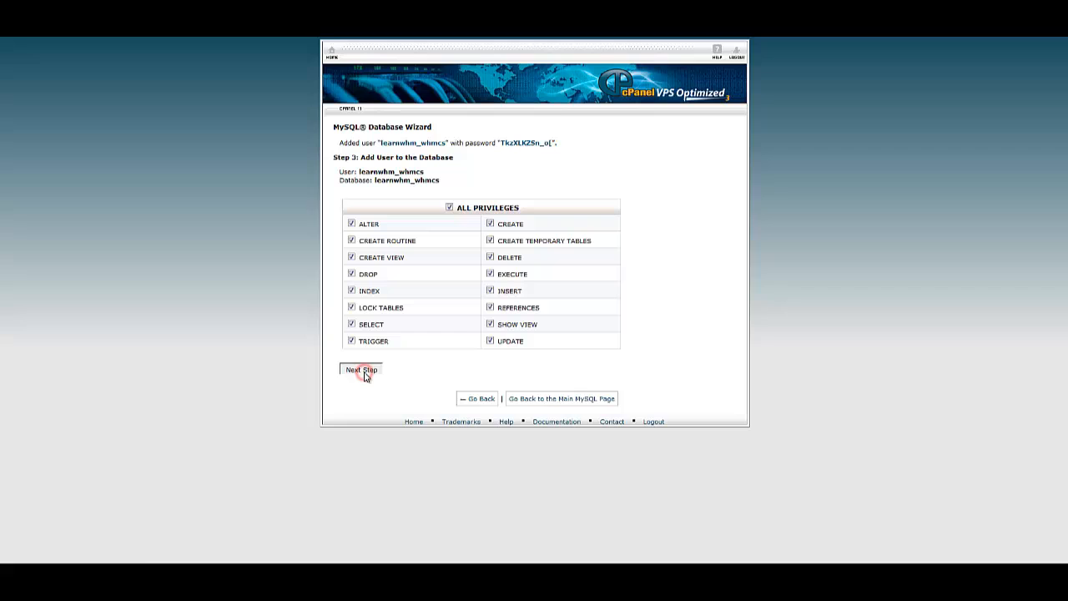
pyautogui.click(360, 371)
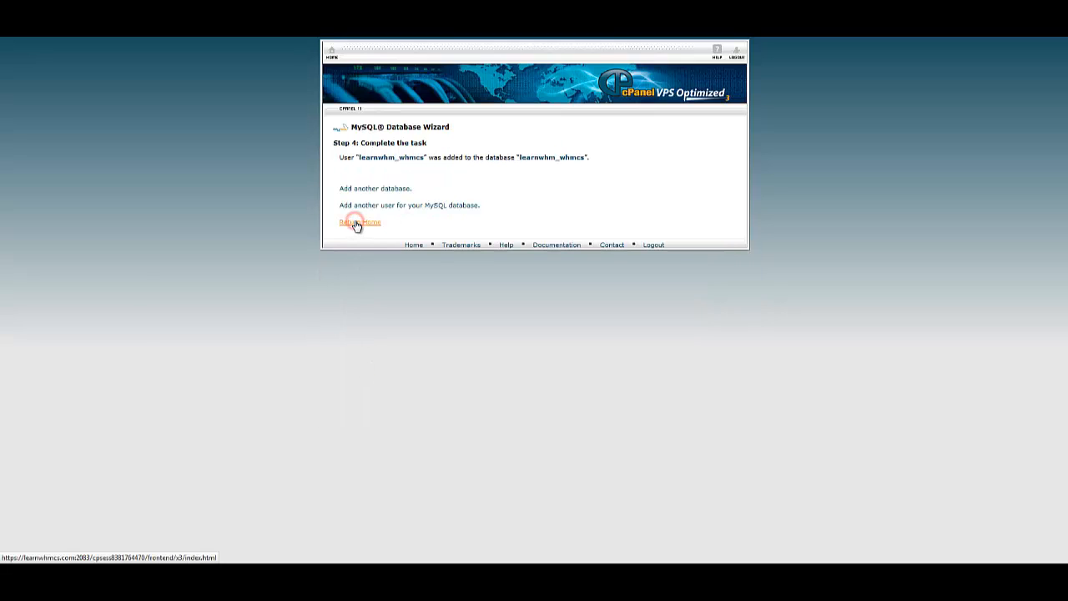
# - Extract whmcs_v513.zip into /public_html so a whmcs folder is created
pyautogui.click(357, 222)
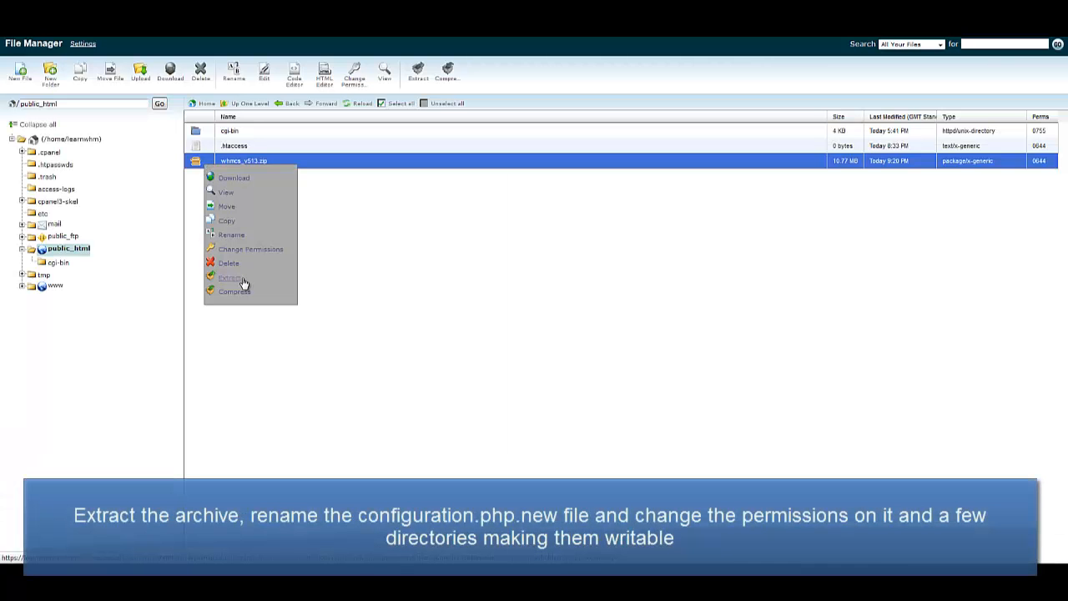
pyautogui.click(230, 277)
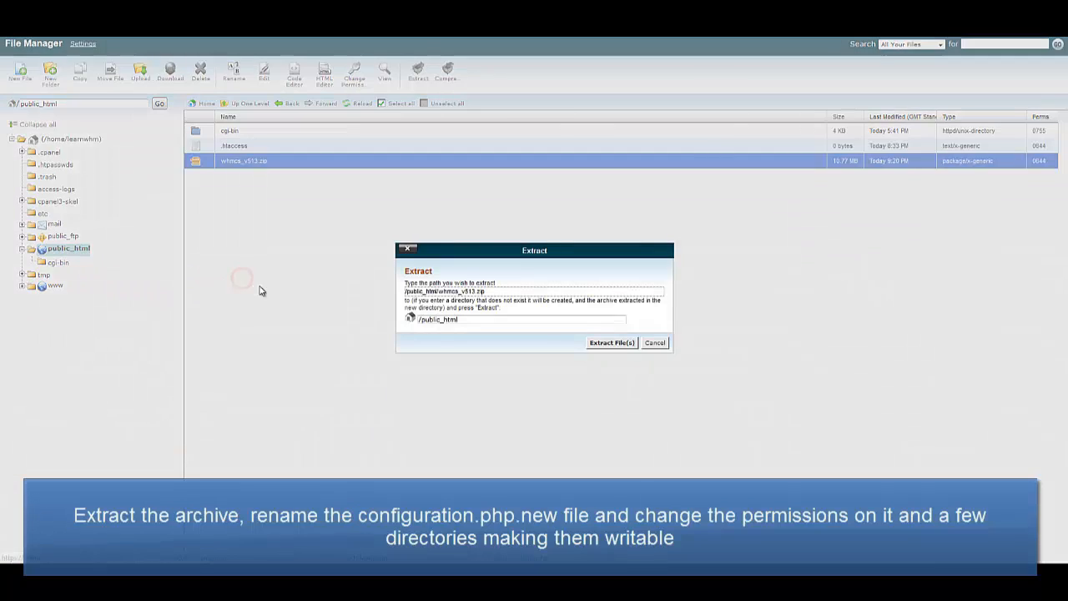
pyautogui.click(611, 342)
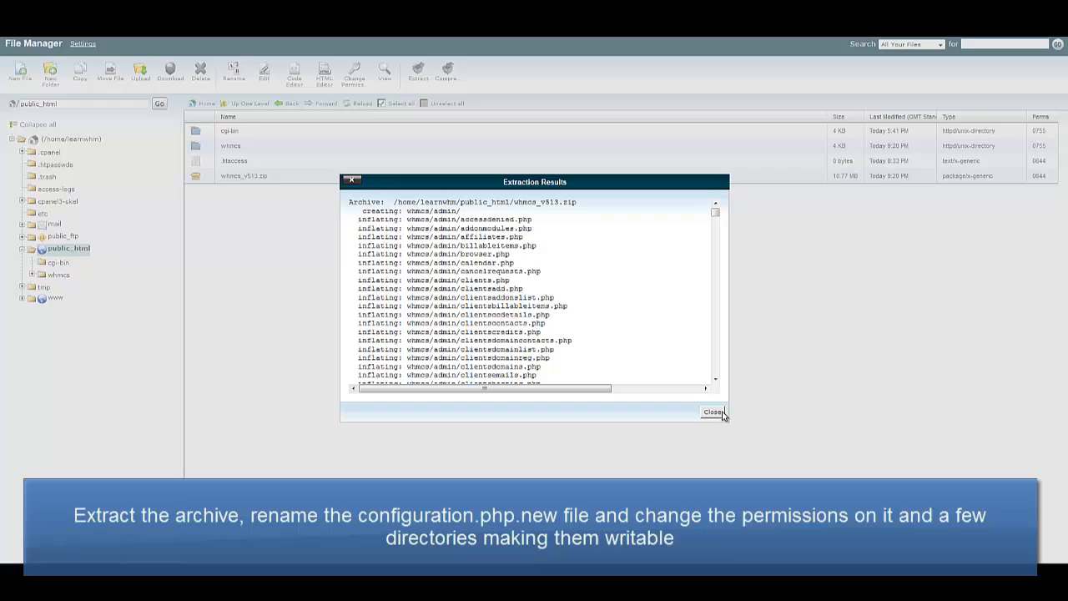
pyautogui.click(711, 410)
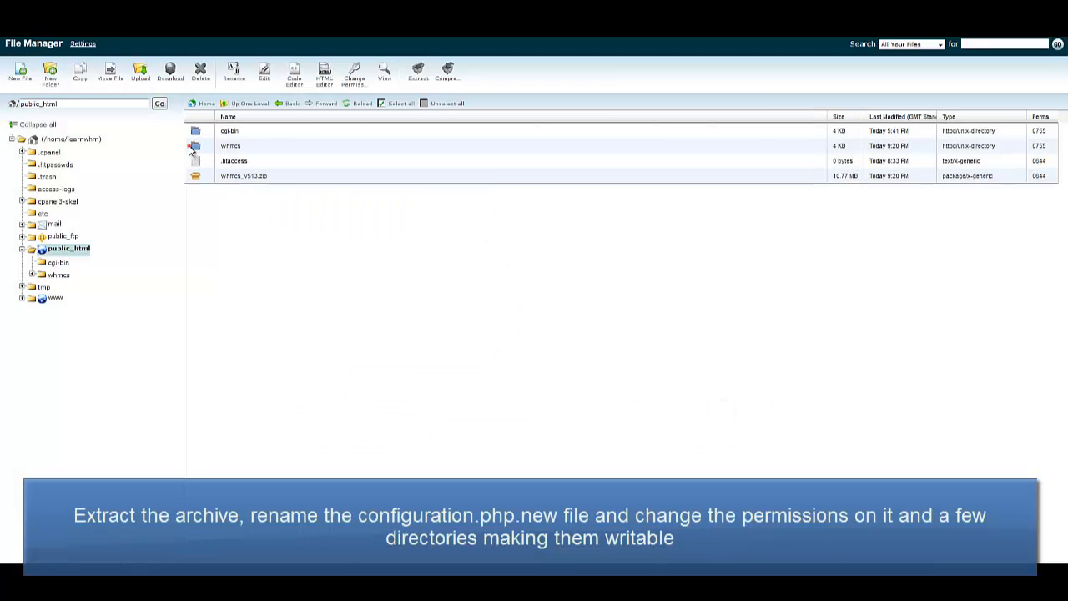
# - Rename configuration.php.new in the whmcs folder to configuration.php
pyautogui.doubleClick(230, 145)
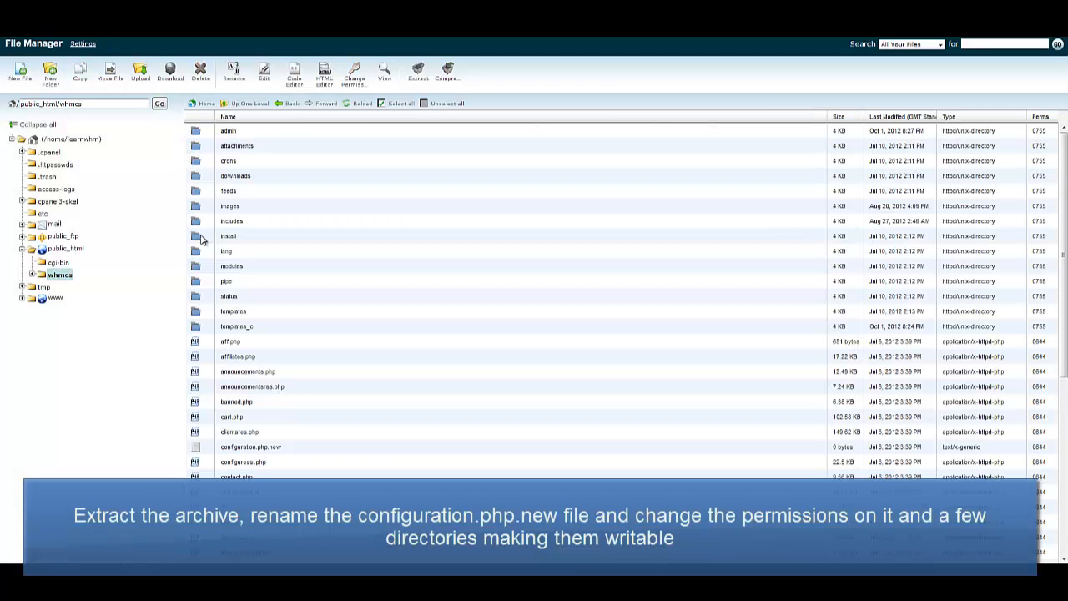
pyautogui.click(251, 447)
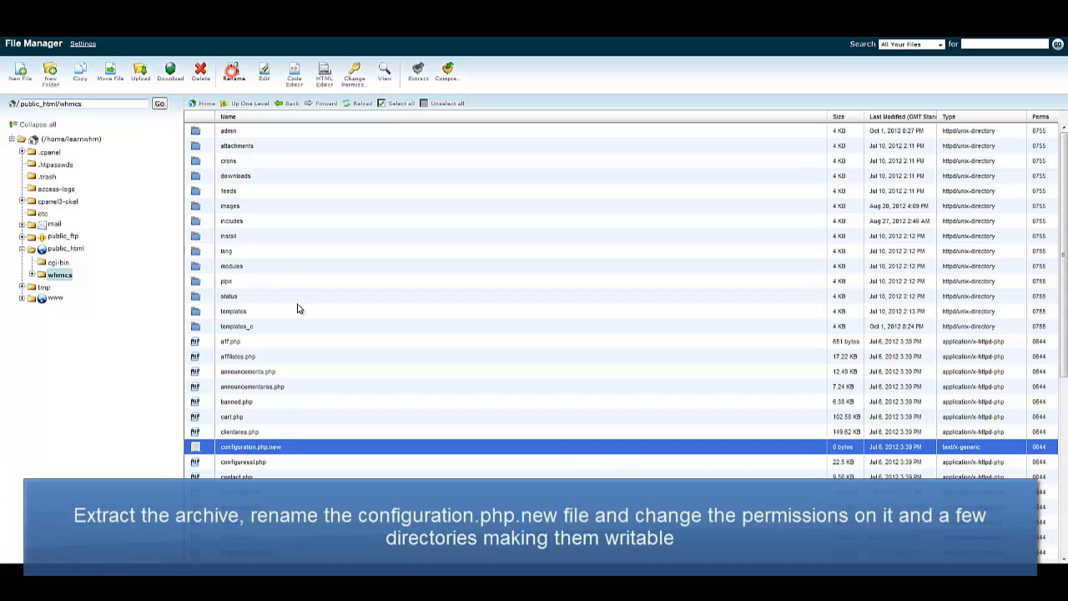
pyautogui.click(234, 70)
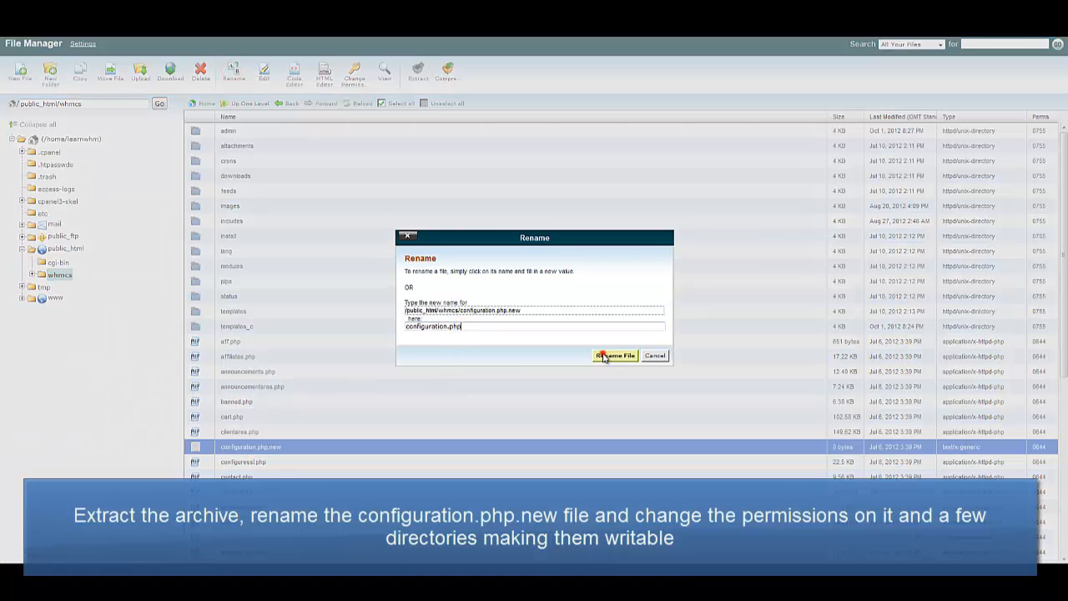
pyautogui.click(614, 354)
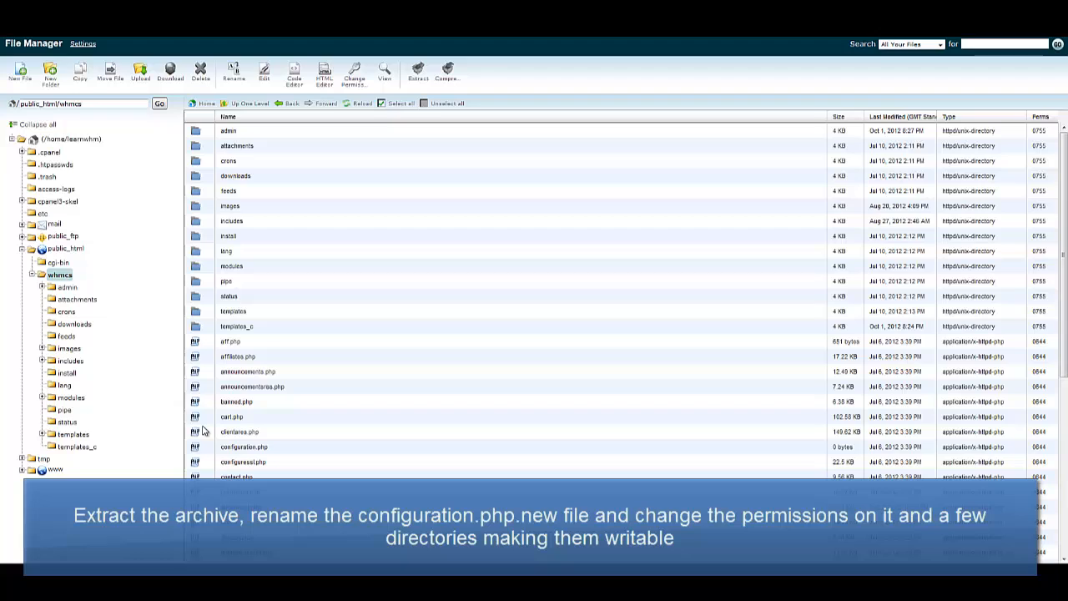
# - Make configuration.php and the attachments, downloads and templates_c folders writable
pyautogui.click(243, 448)
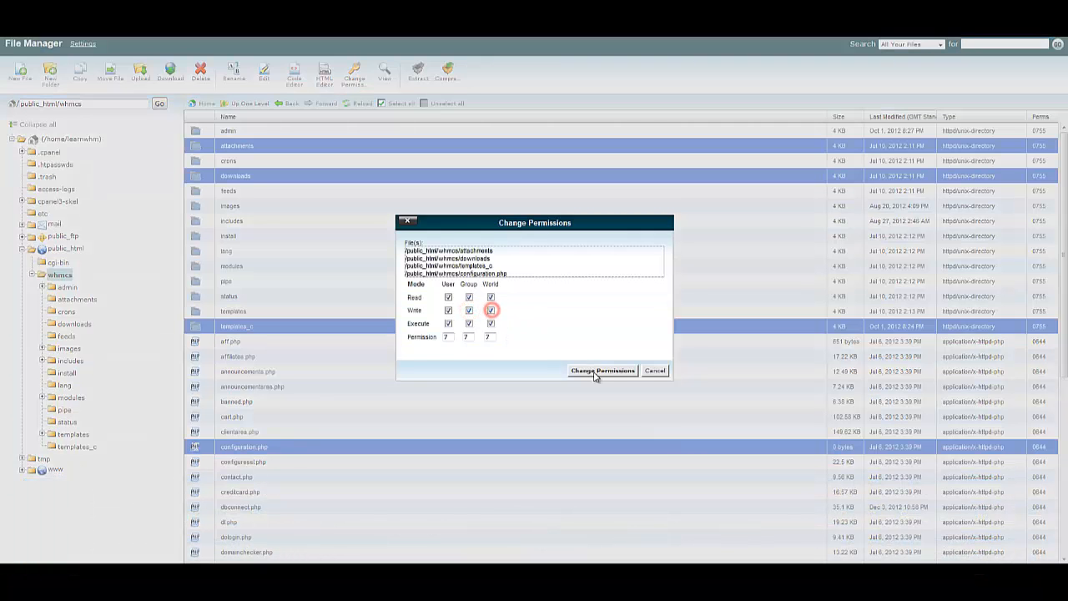
pyautogui.click(601, 370)
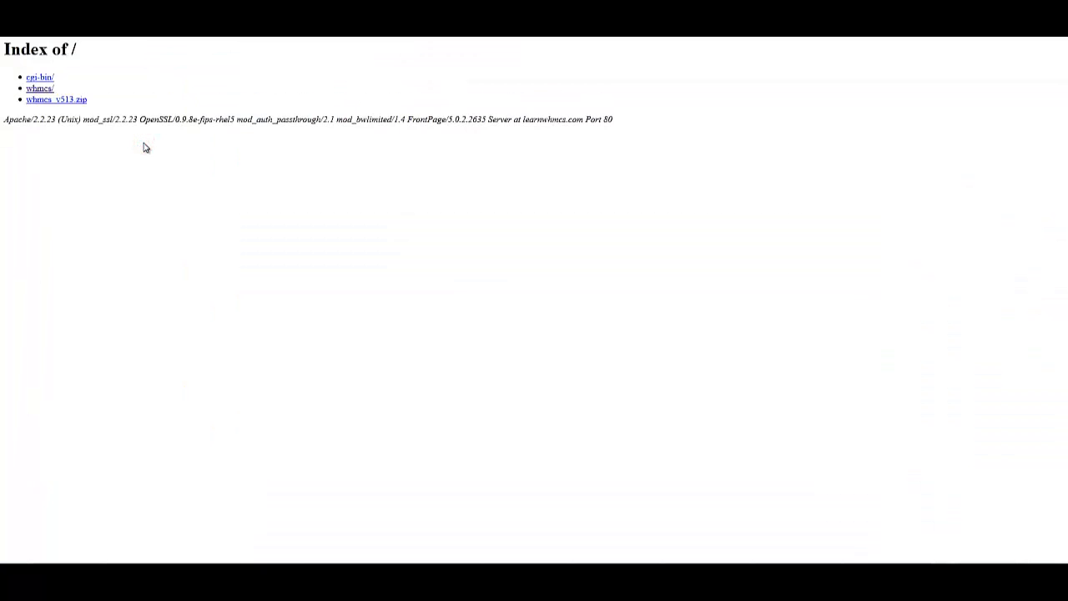
# - Begin the WHMCS installer, accept the licence agreement and pass the pre-installation checks
pyautogui.click(40, 87)
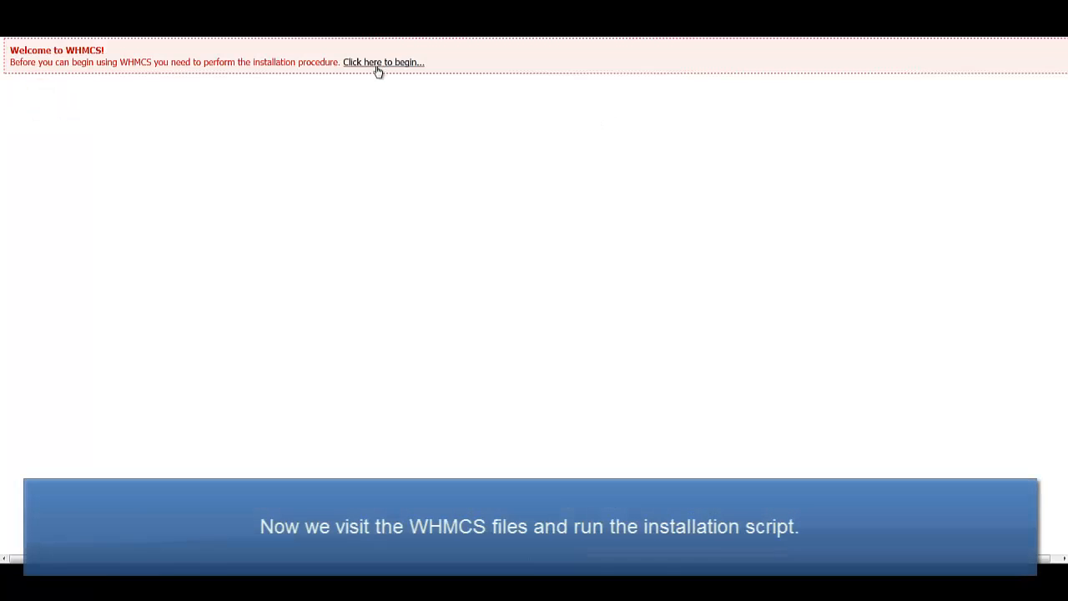
pyautogui.click(384, 62)
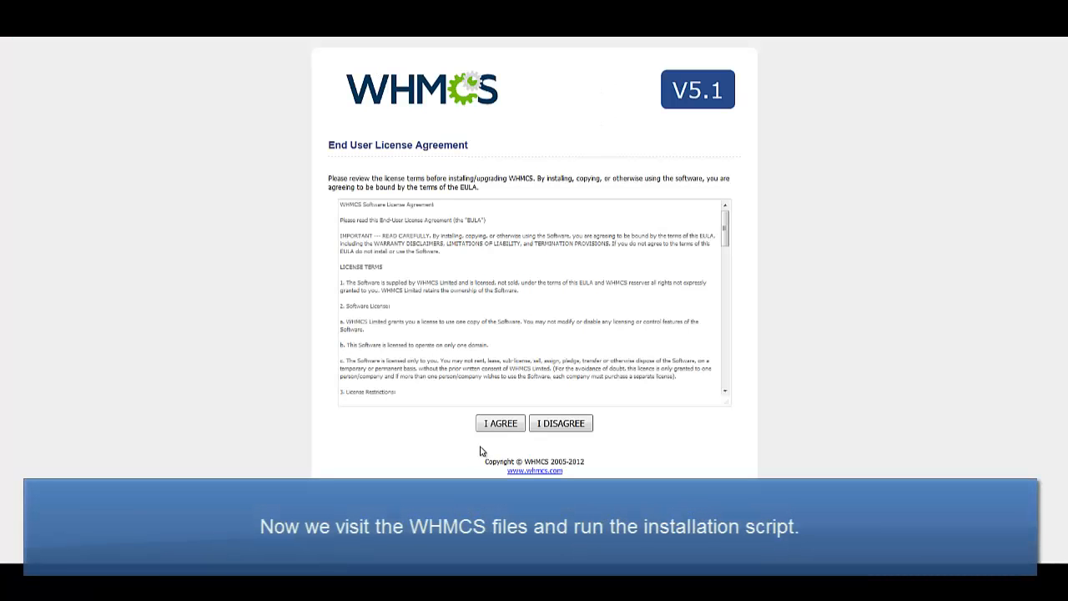
pyautogui.click(500, 424)
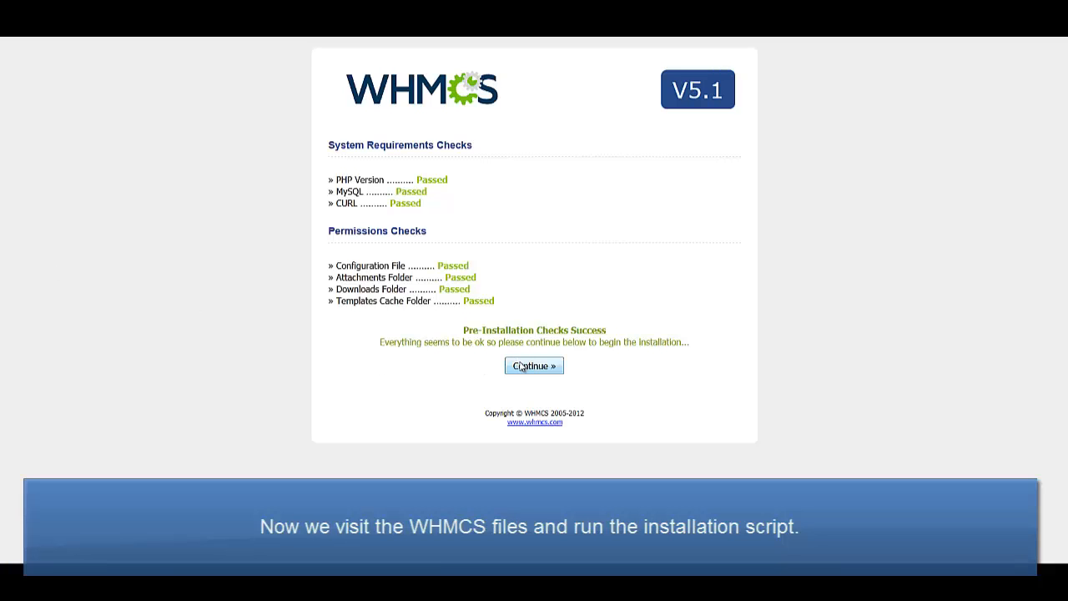
pyautogui.click(534, 365)
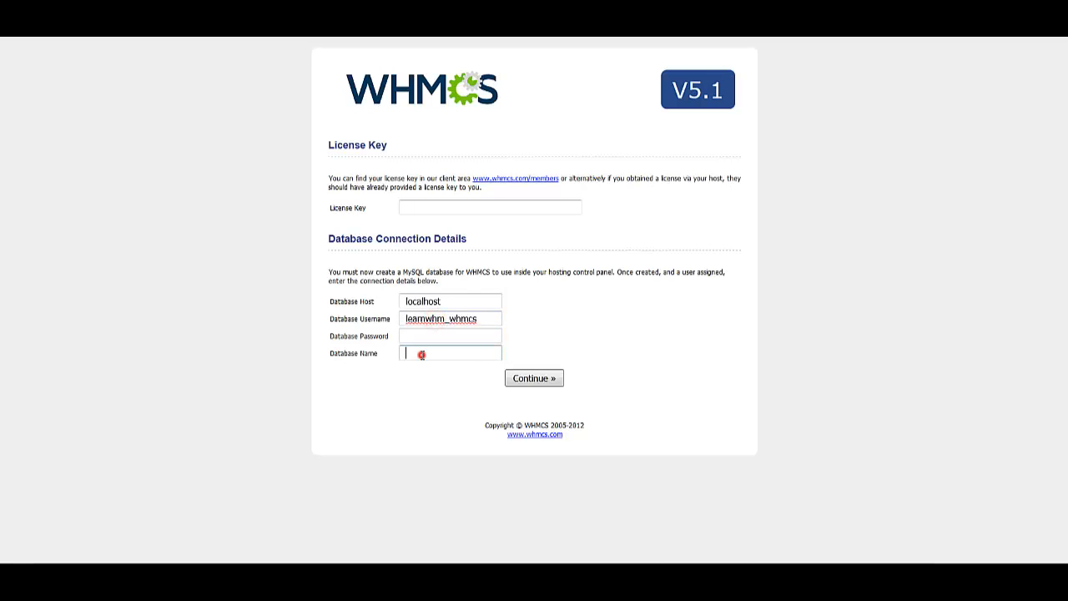
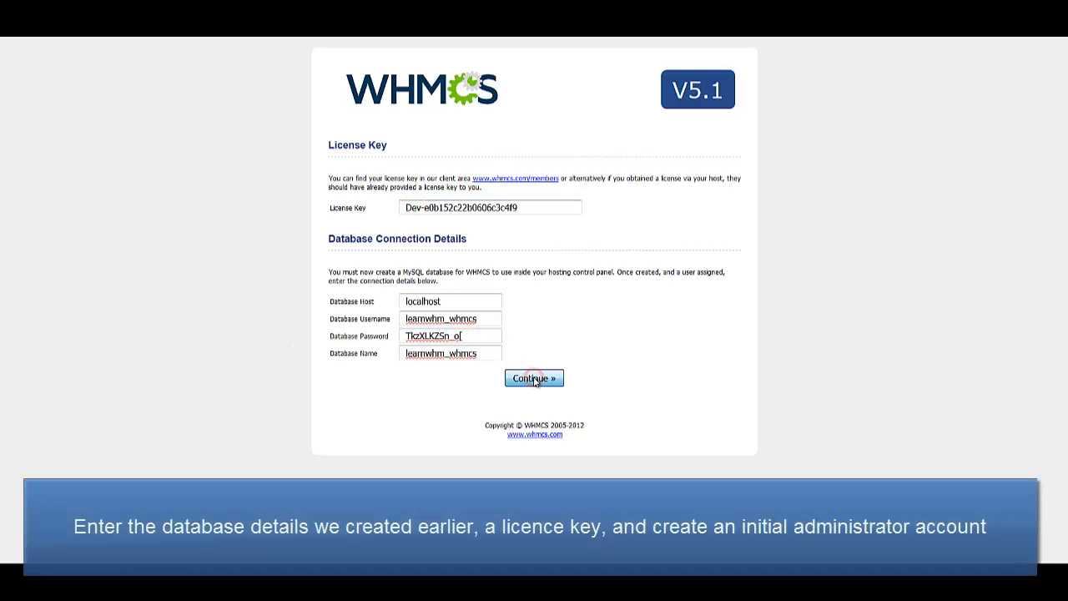
# - Submit the database details and create the administrator account (username test) to complete setup
pyautogui.click(534, 377)
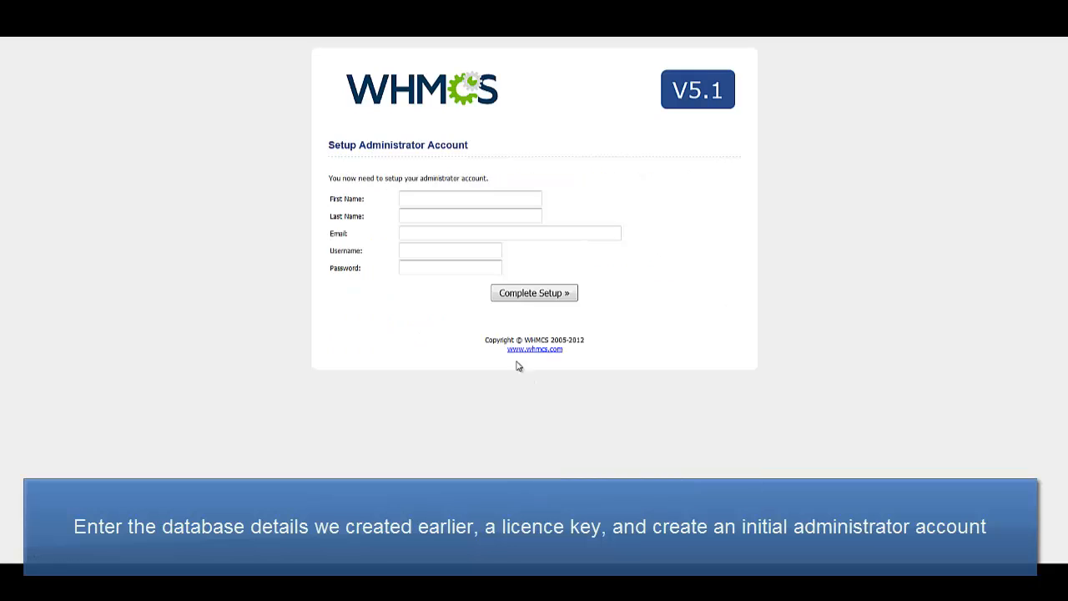
pyautogui.write('Whmc')
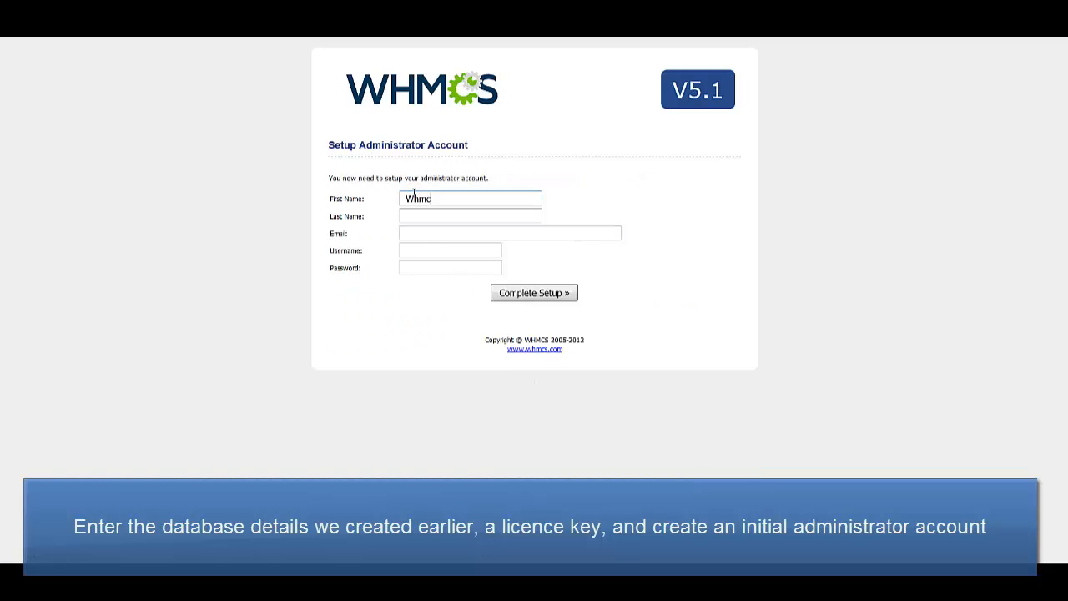
pyautogui.write('test@whmc')
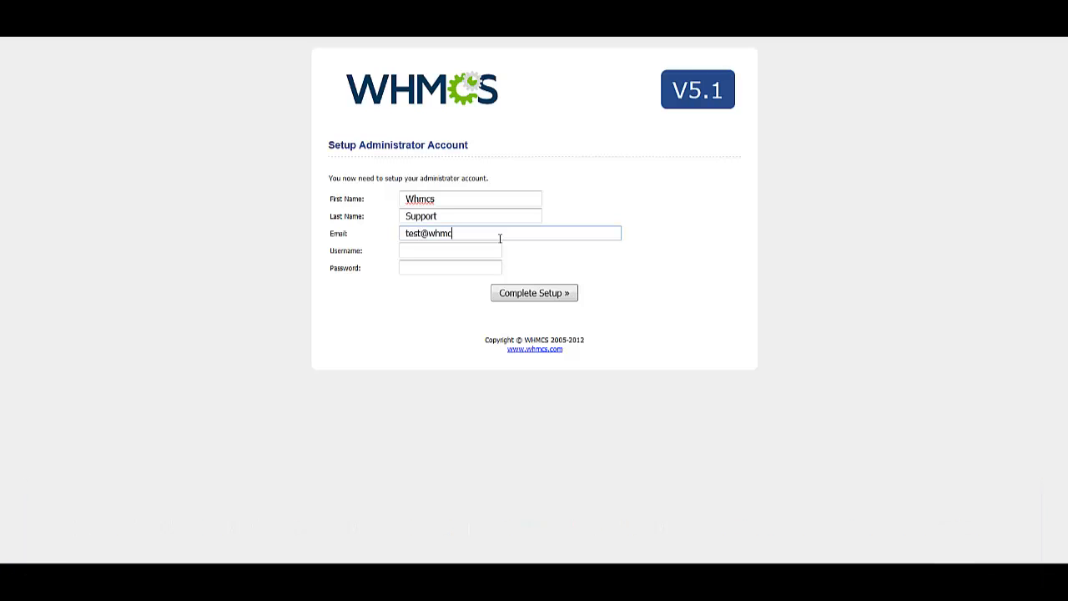
pyautogui.write('test')
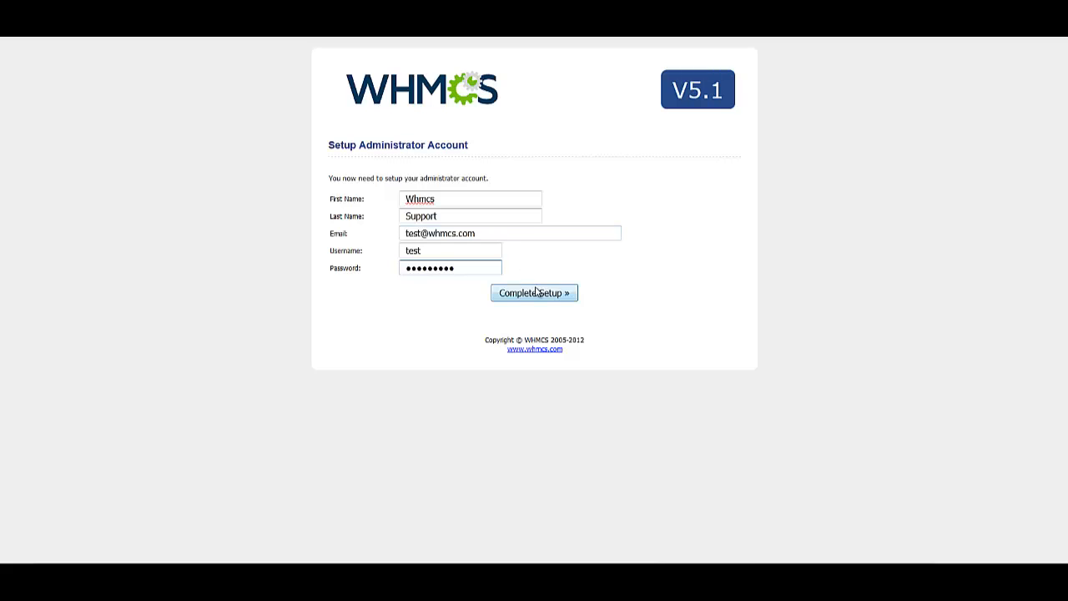
pyautogui.click(534, 294)
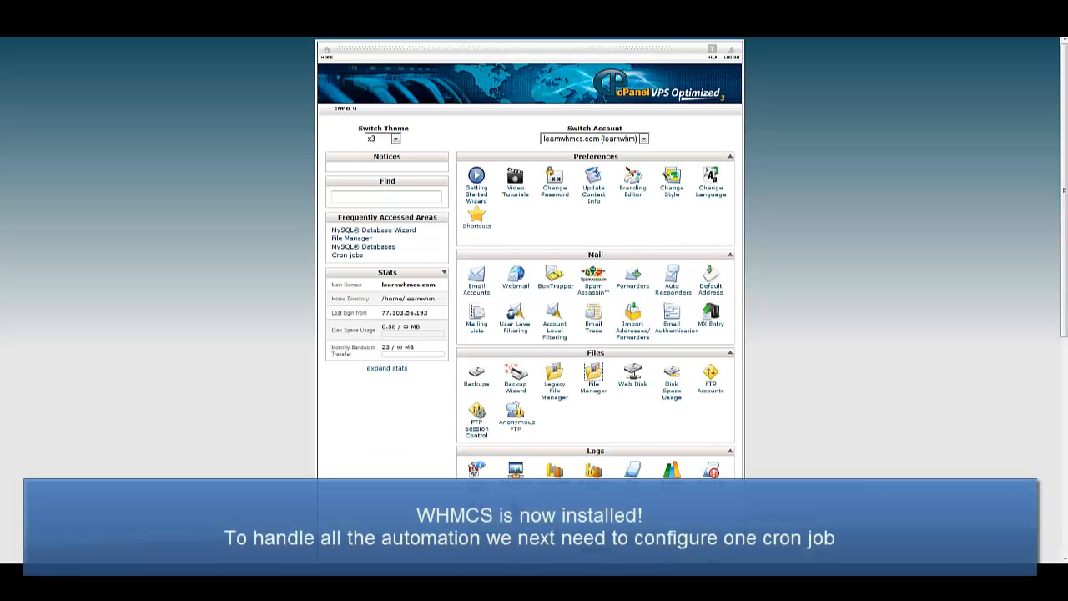
# - Add a once-a-day cron job running php -q .../whmcs/admin/cron.php
pyautogui.click(348, 255)
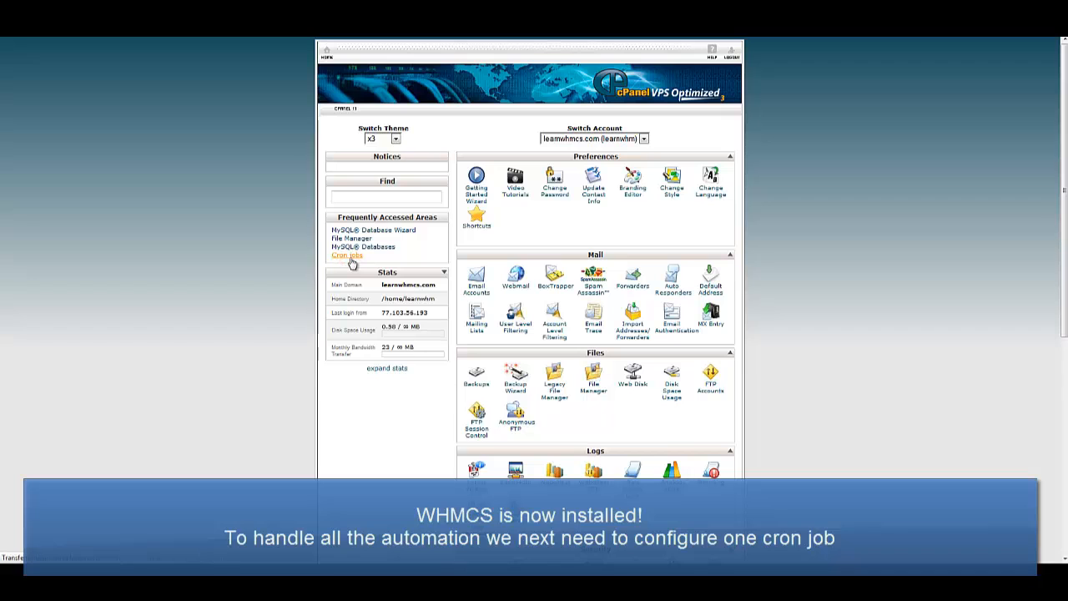
pyautogui.click(347, 256)
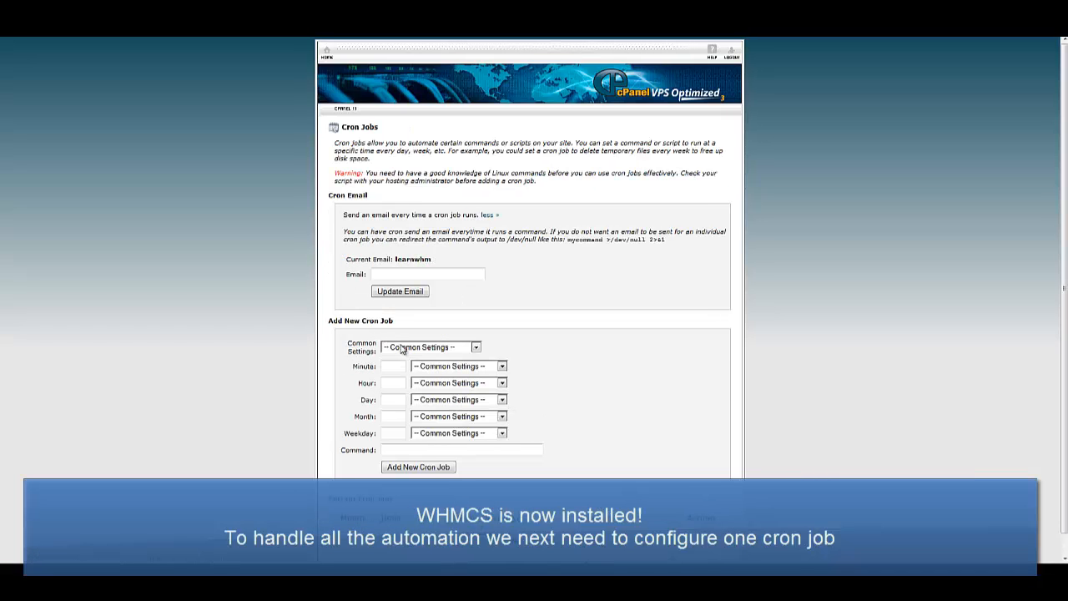
pyautogui.click(430, 347)
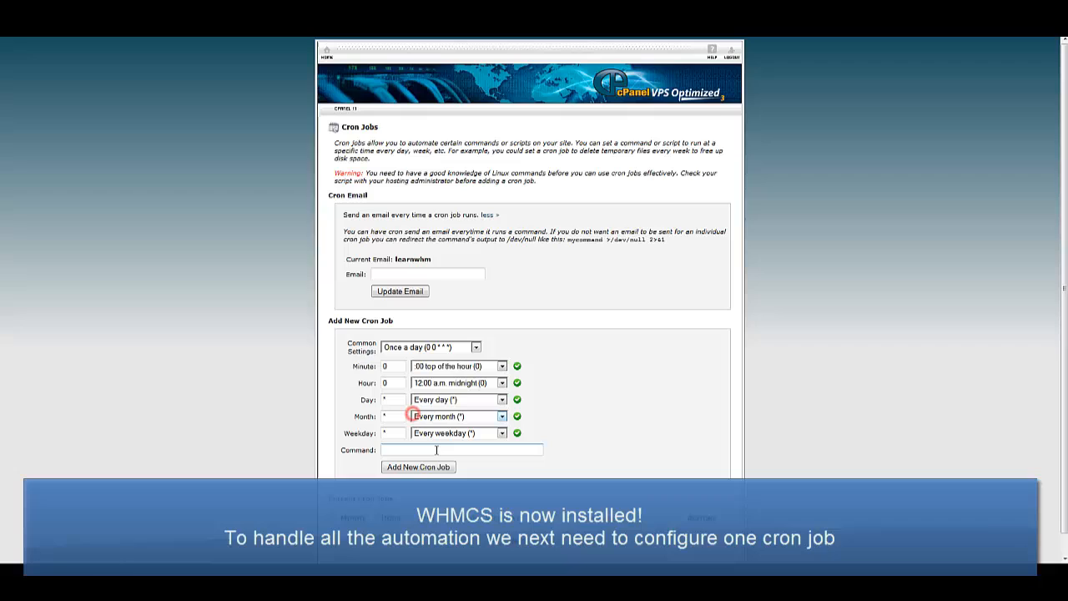
pyautogui.click(418, 468)
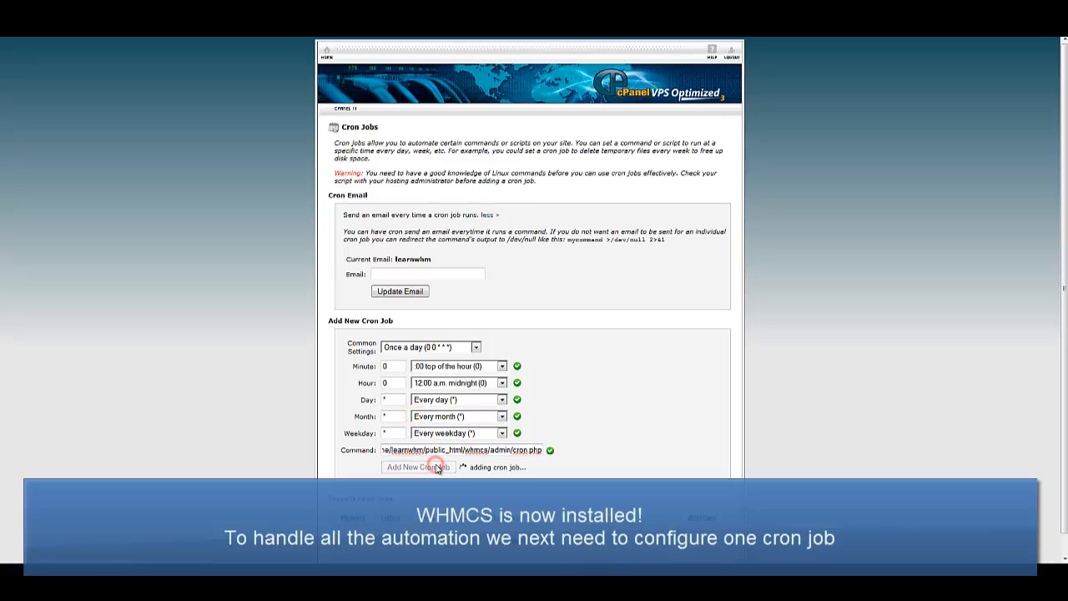
pyautogui.click(417, 468)
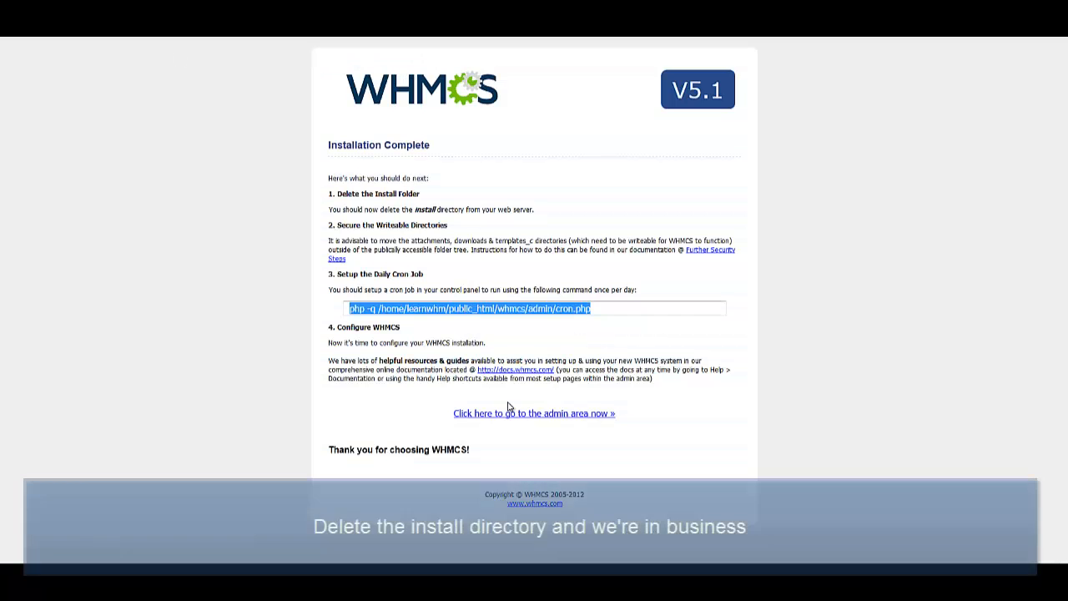
# - Log in to the WHMCS admin area as user test to reach the Admin Summary dashboard
pyautogui.click(535, 414)
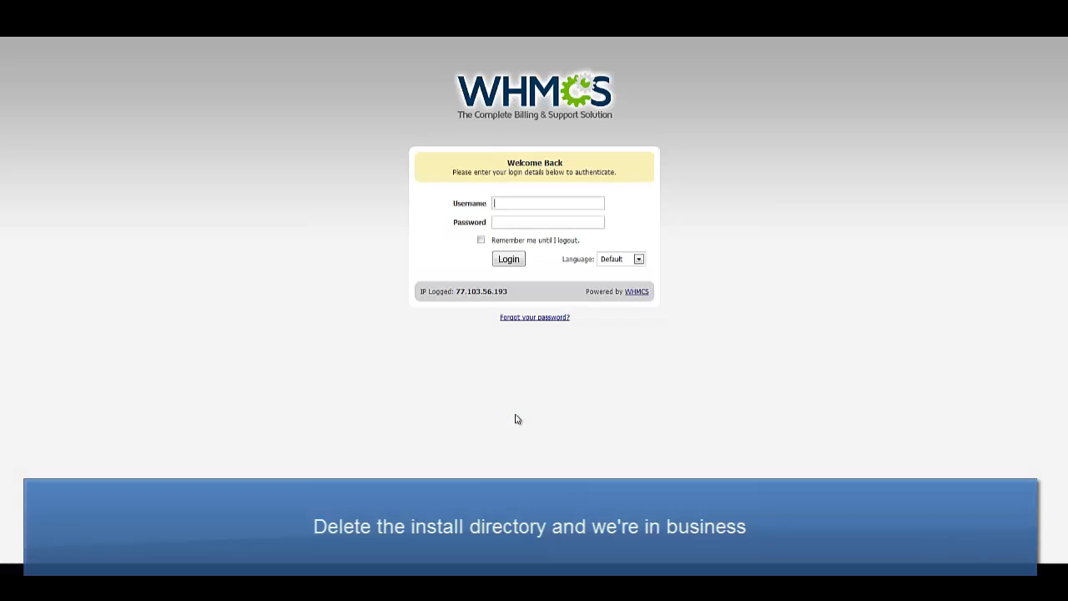
pyautogui.write('test')
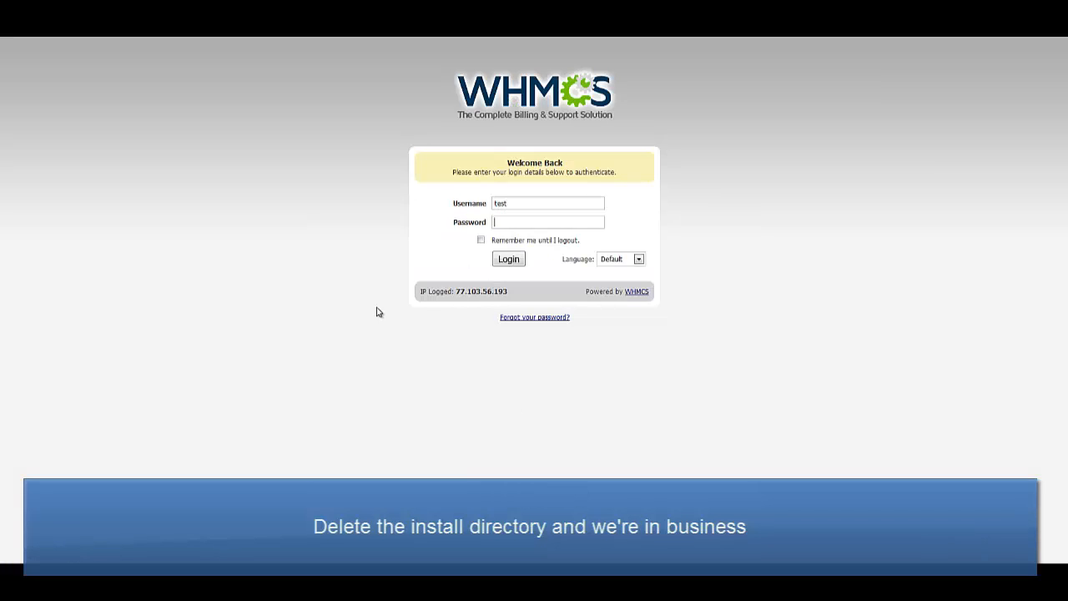
pyautogui.write('password')
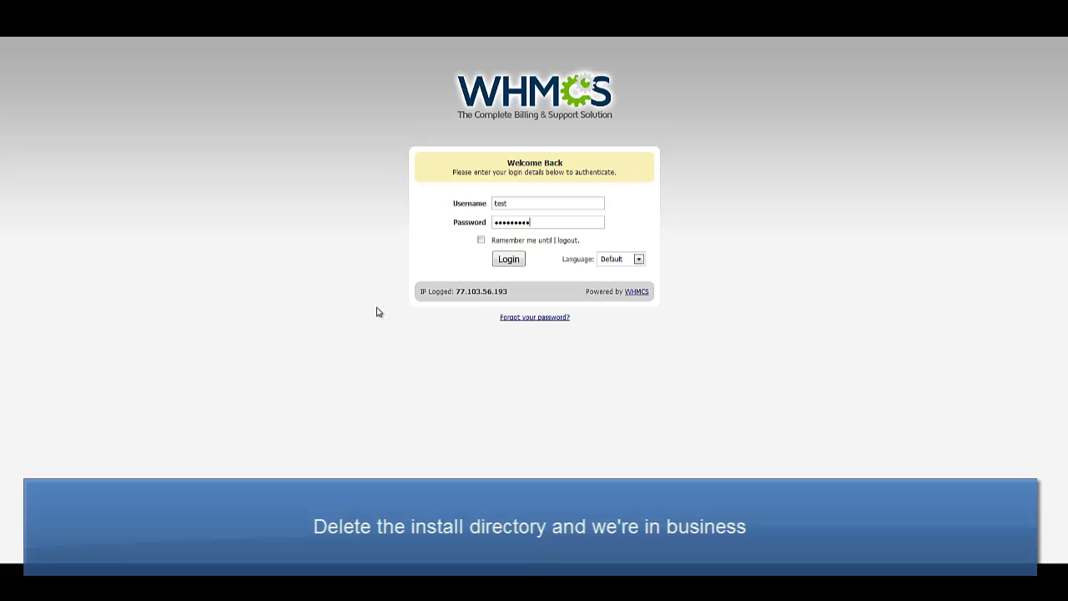
pyautogui.click(508, 259)
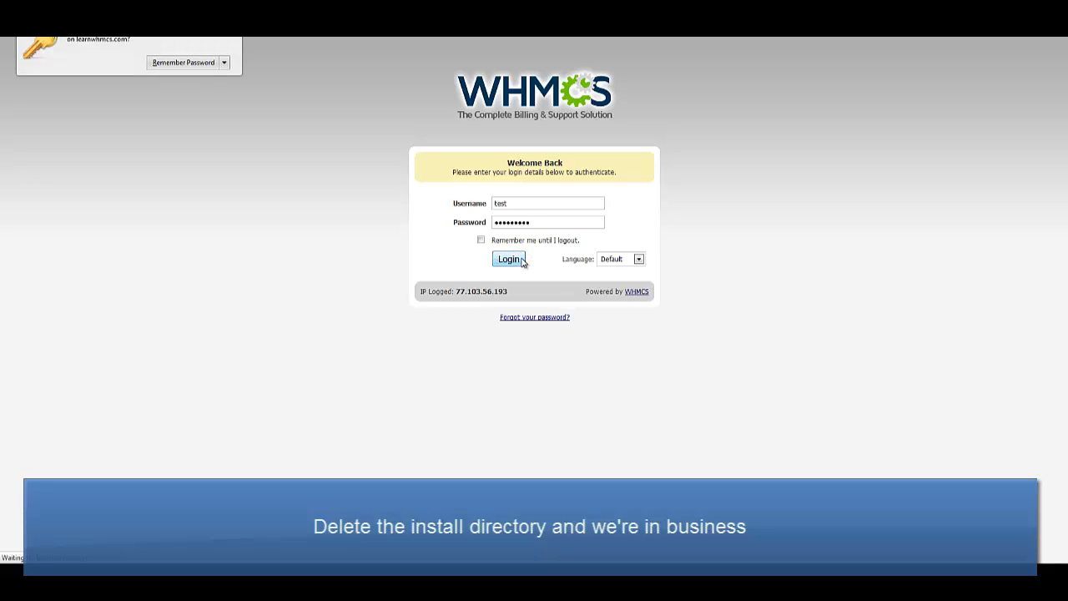
pyautogui.click(509, 259)
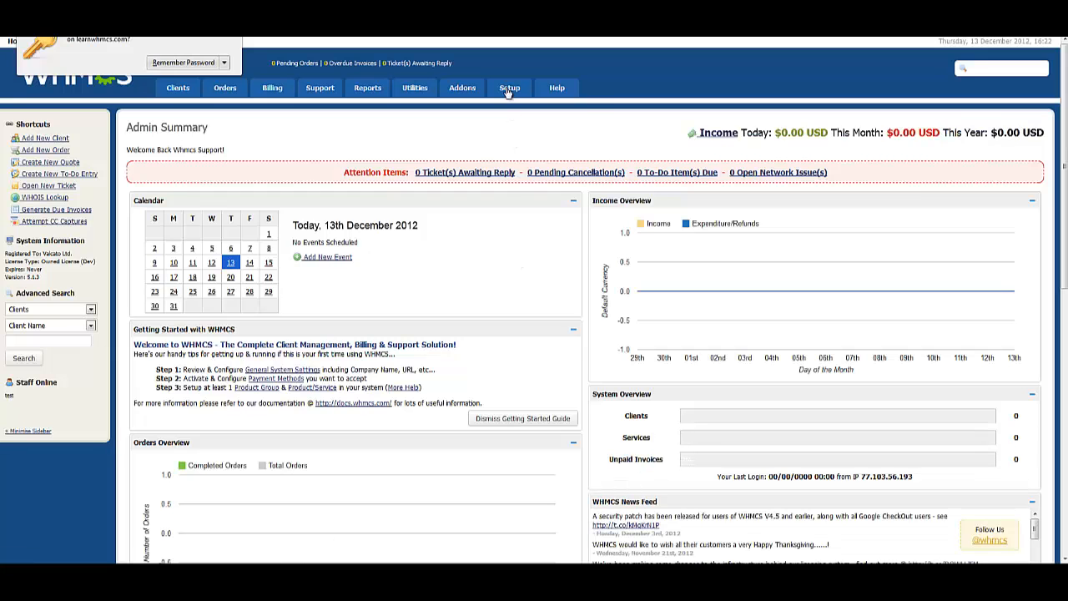
# - Go to Setup > Products/Services > Servers and start a new server entry
pyautogui.click(510, 86)
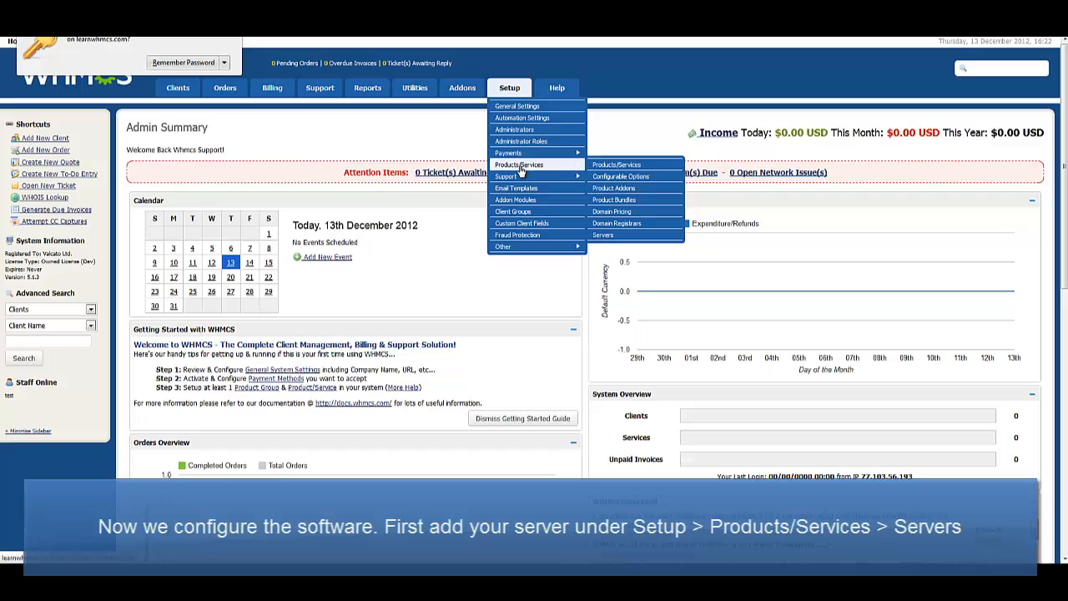
pyautogui.moveTo(602, 234)
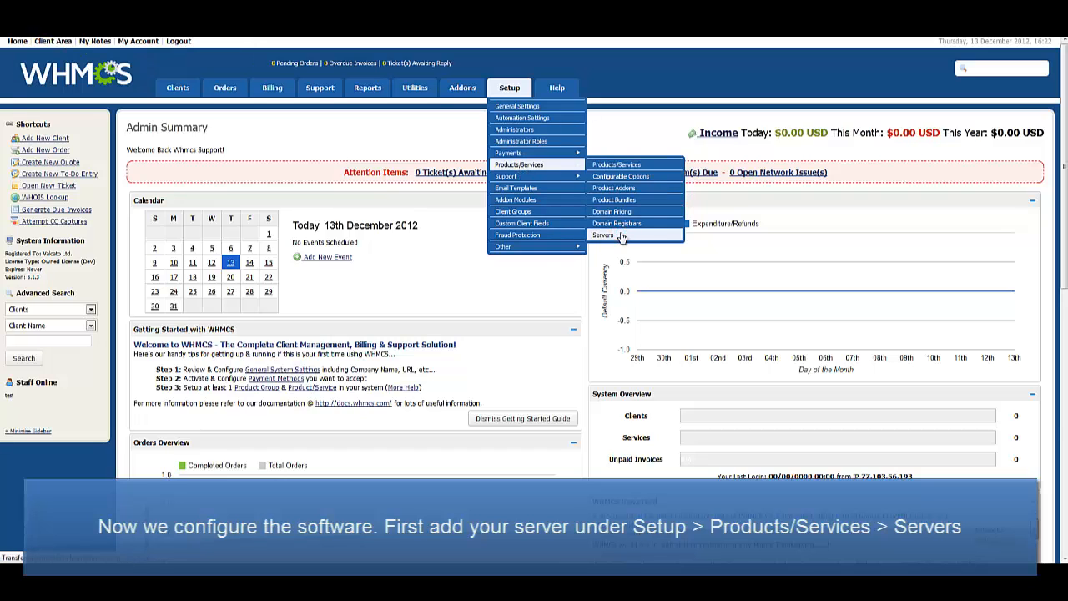
pyautogui.click(602, 234)
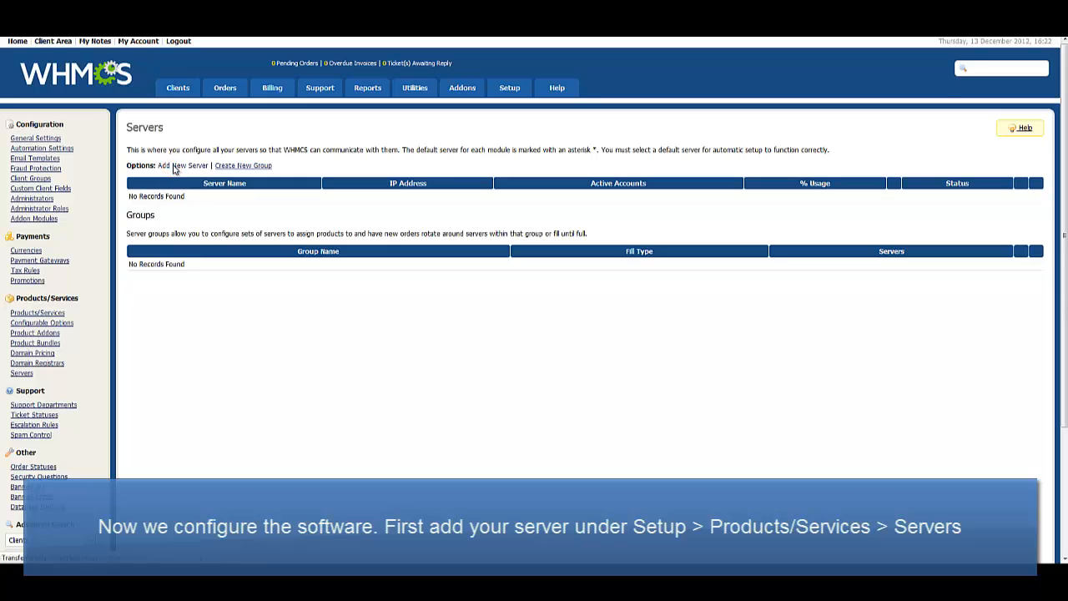
pyautogui.click(183, 166)
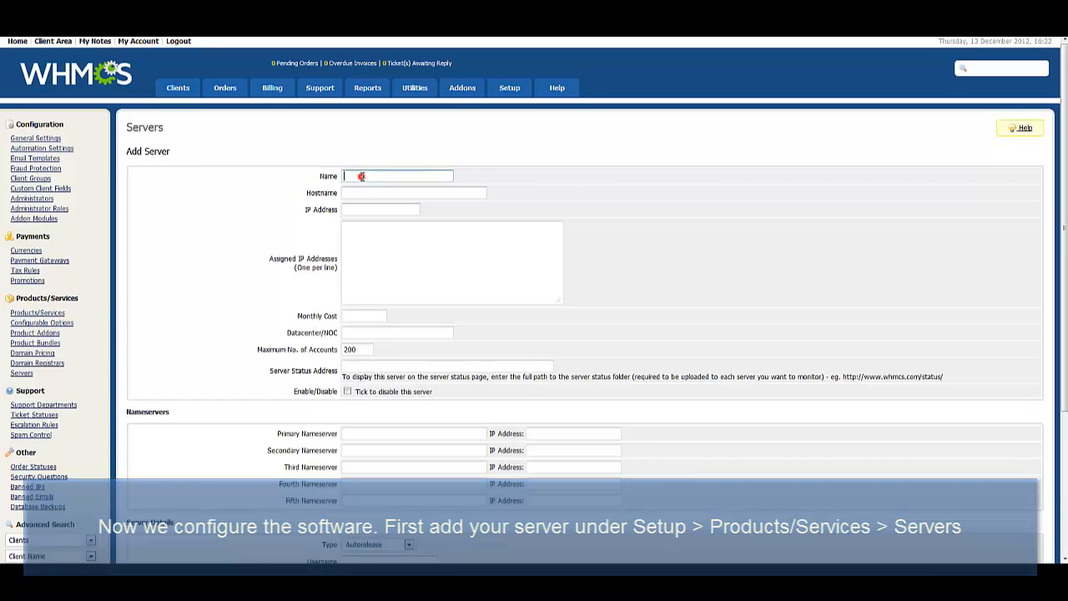
# - Name the server Learn WHMCS with hostname host.learnwhmcs.com, IP address and type cPanel
pyautogui.write('Learn')
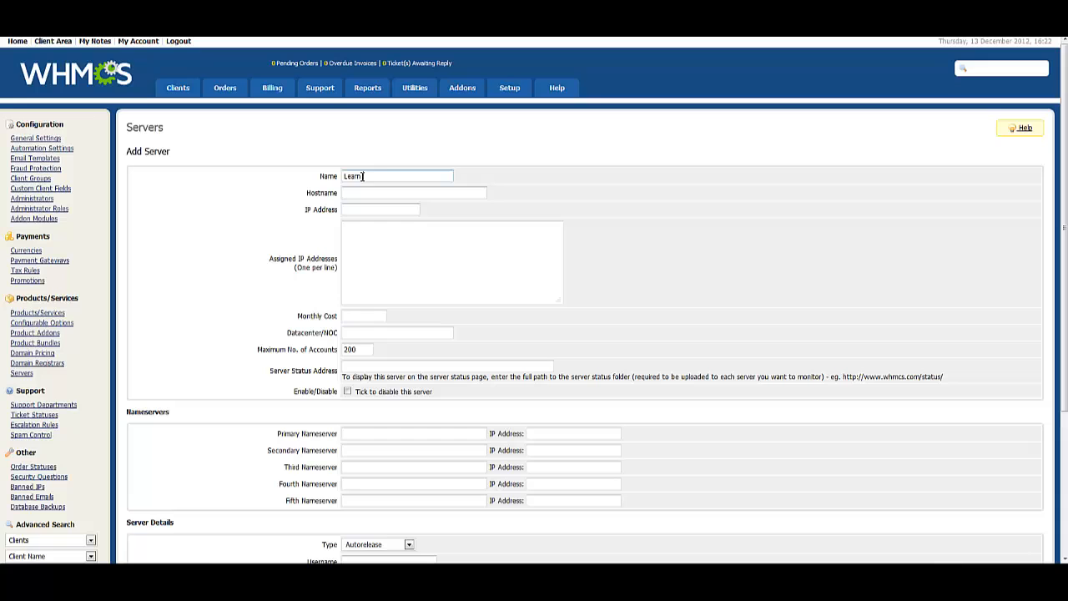
pyautogui.write('host.learnwhmcs.com')
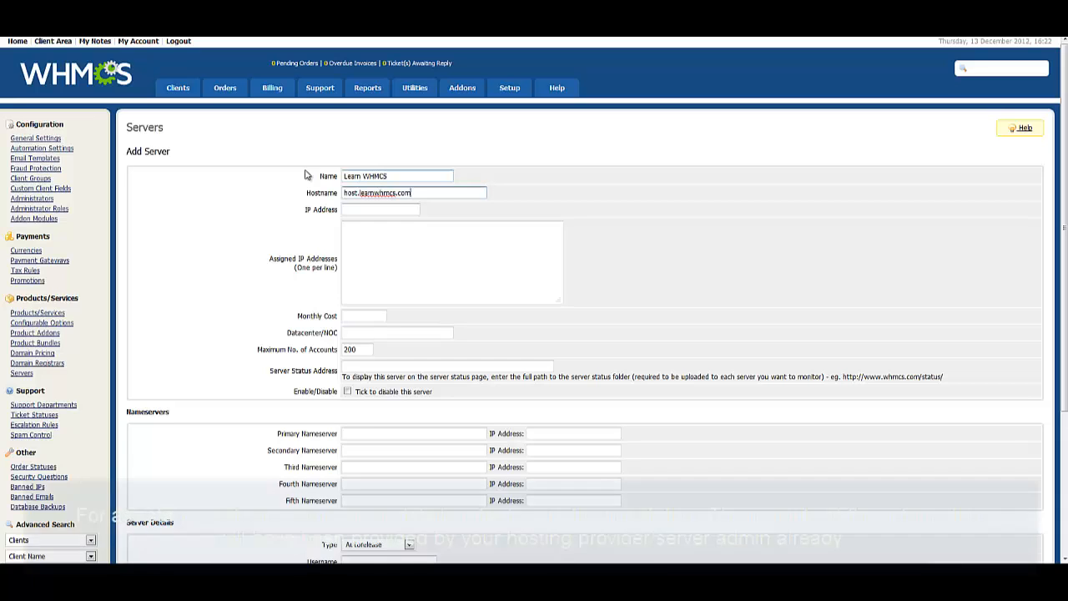
pyautogui.click(381, 211)
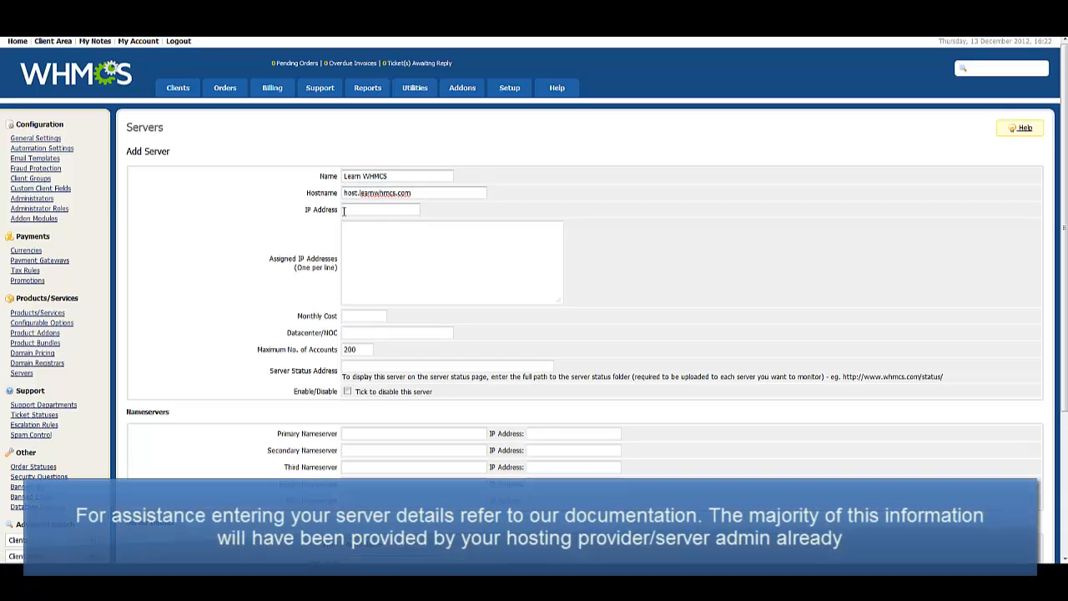
pyautogui.scroll(-3)
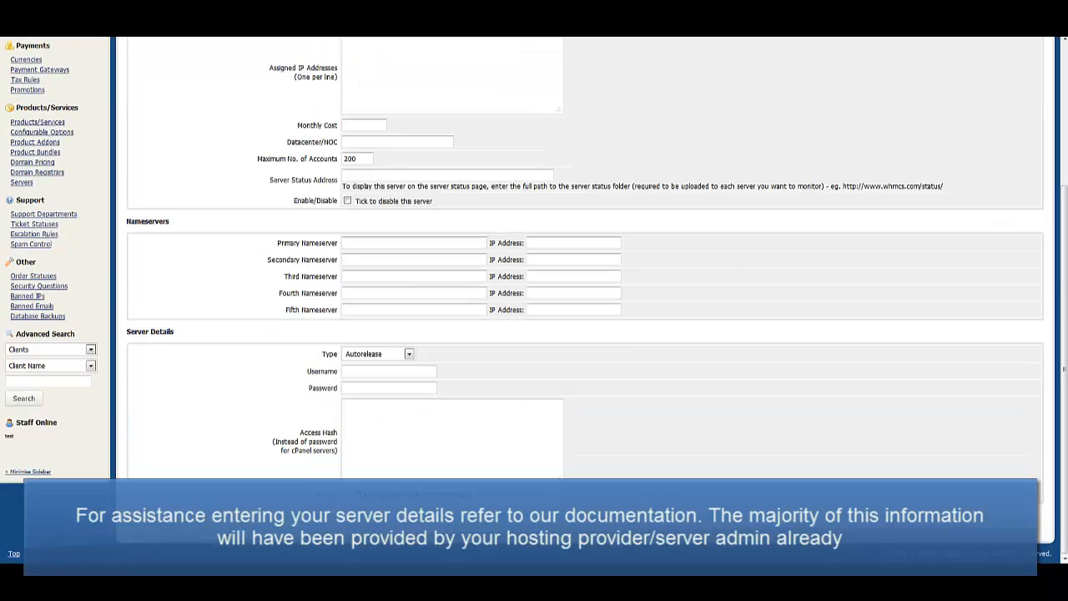
pyautogui.click(407, 354)
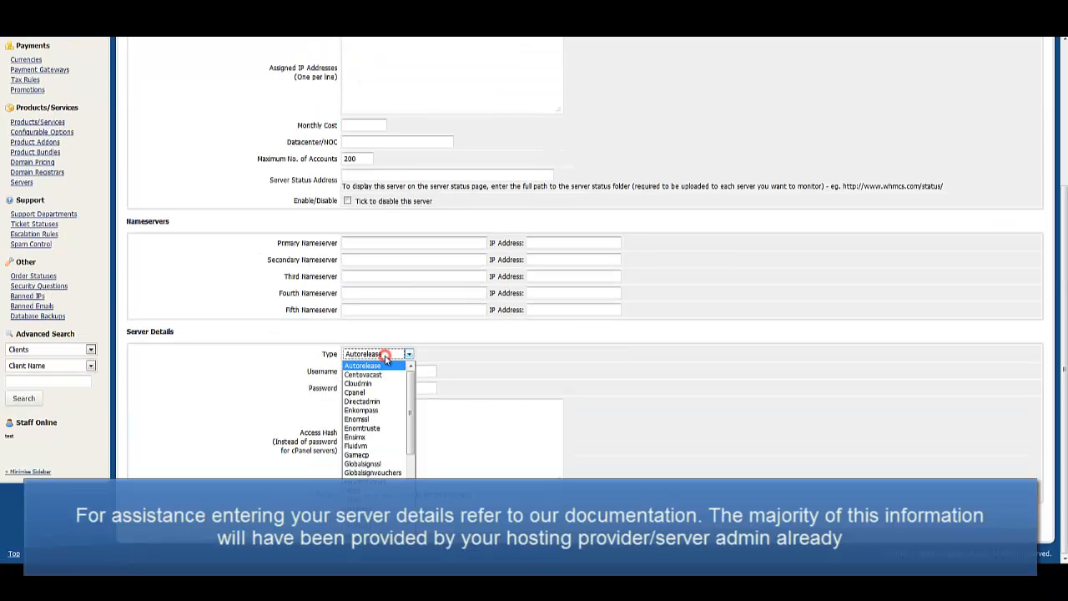
pyautogui.click(354, 392)
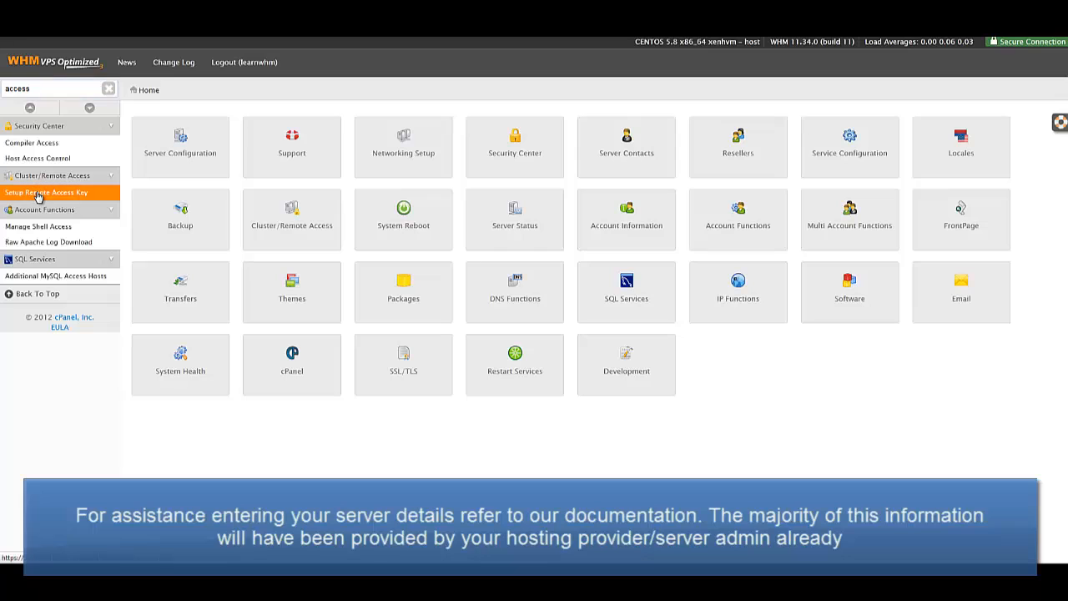
# - Show the server's remote access key via Setup Remote Access Key in WHM
pyautogui.click(47, 194)
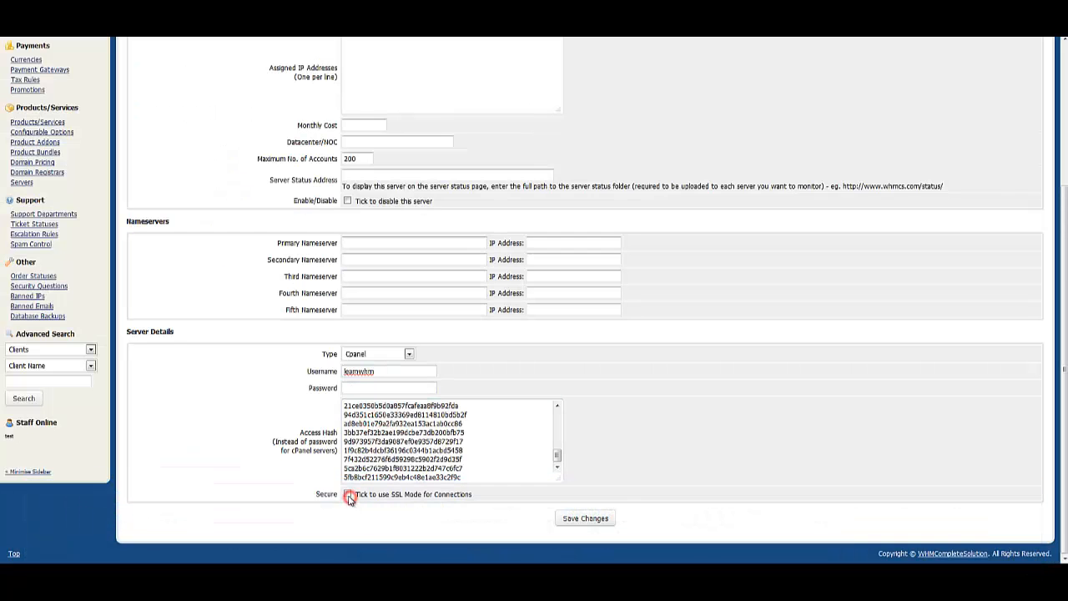
# - Enable Secure SSL connections and save the Learn WHMCS cPanel server to the servers list
pyautogui.click(348, 494)
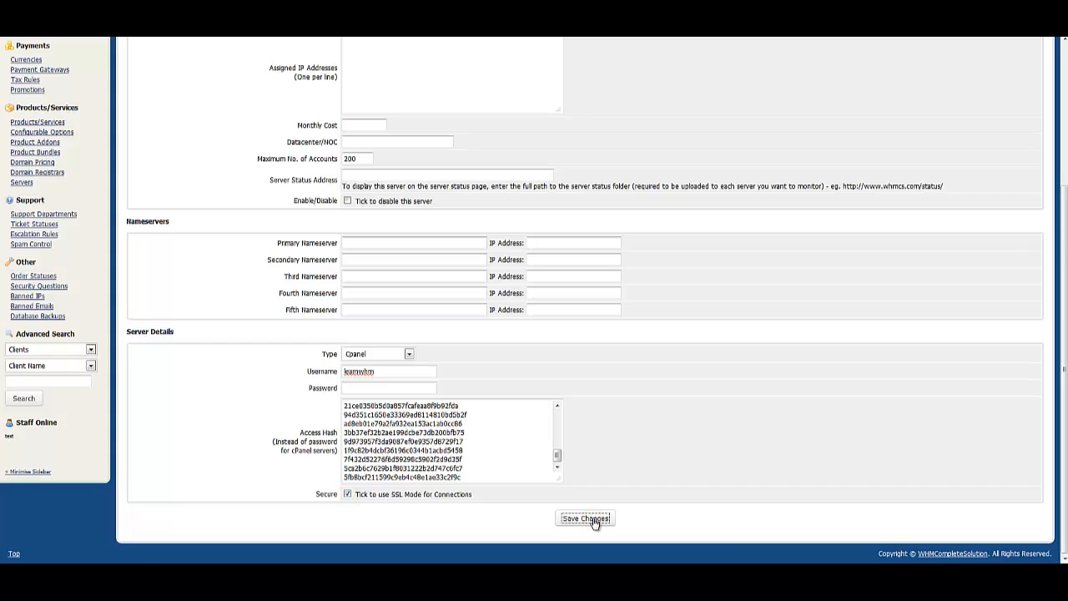
pyautogui.click(584, 517)
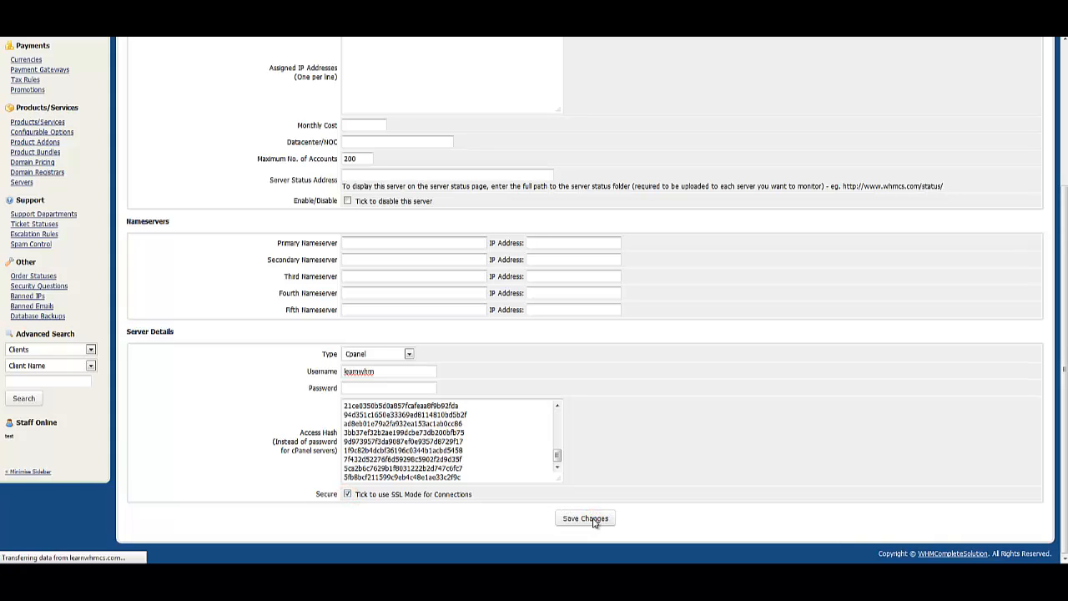
pyautogui.click(584, 518)
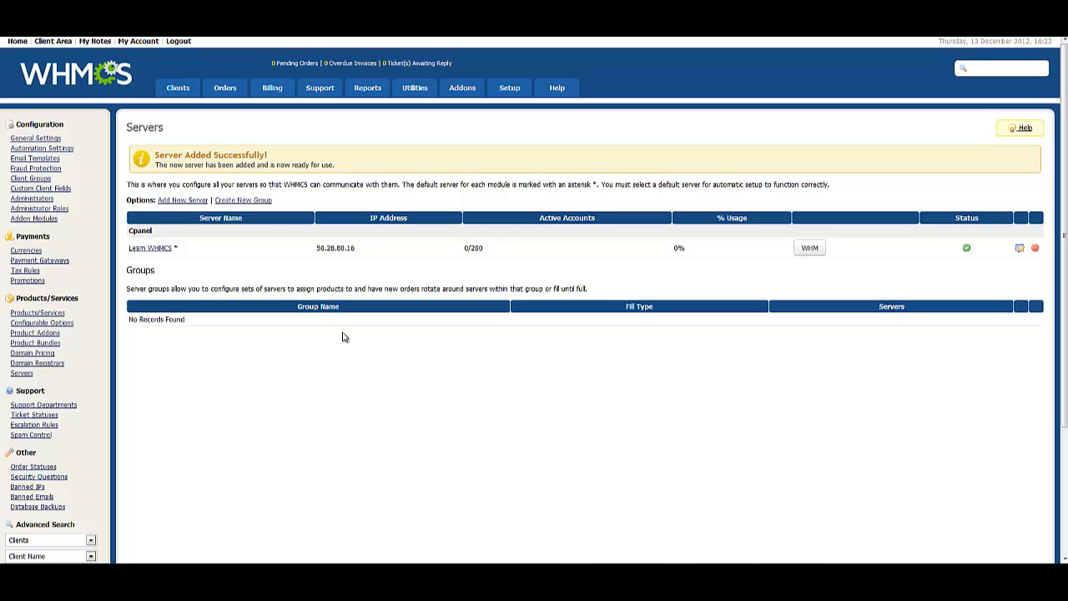
pyautogui.click(509, 87)
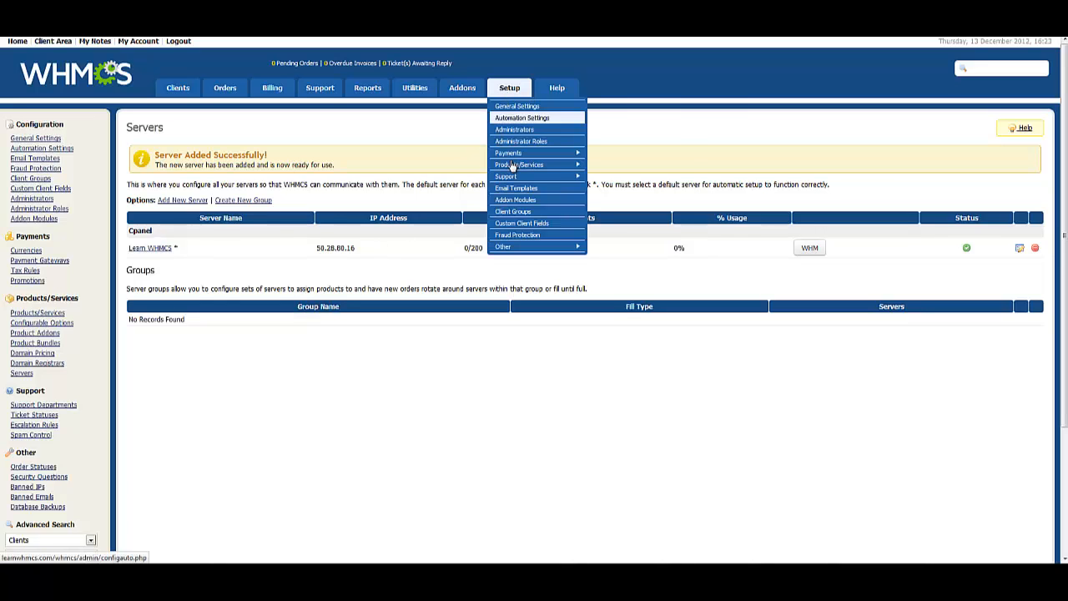
pyautogui.moveTo(520, 165)
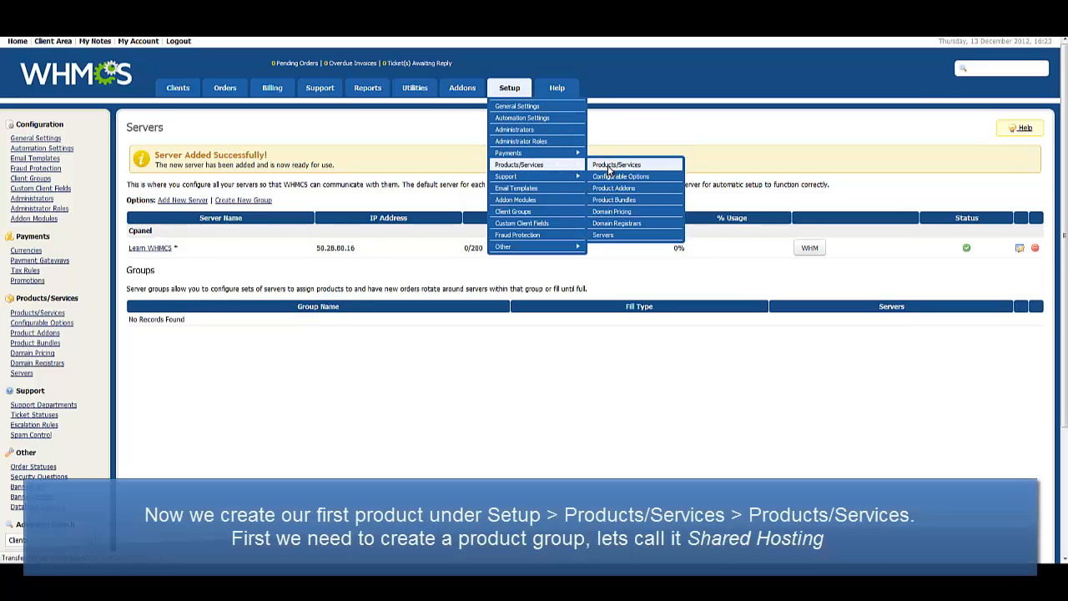
# - Create a new product group named Shared Hosting under Products/Services
pyautogui.click(616, 166)
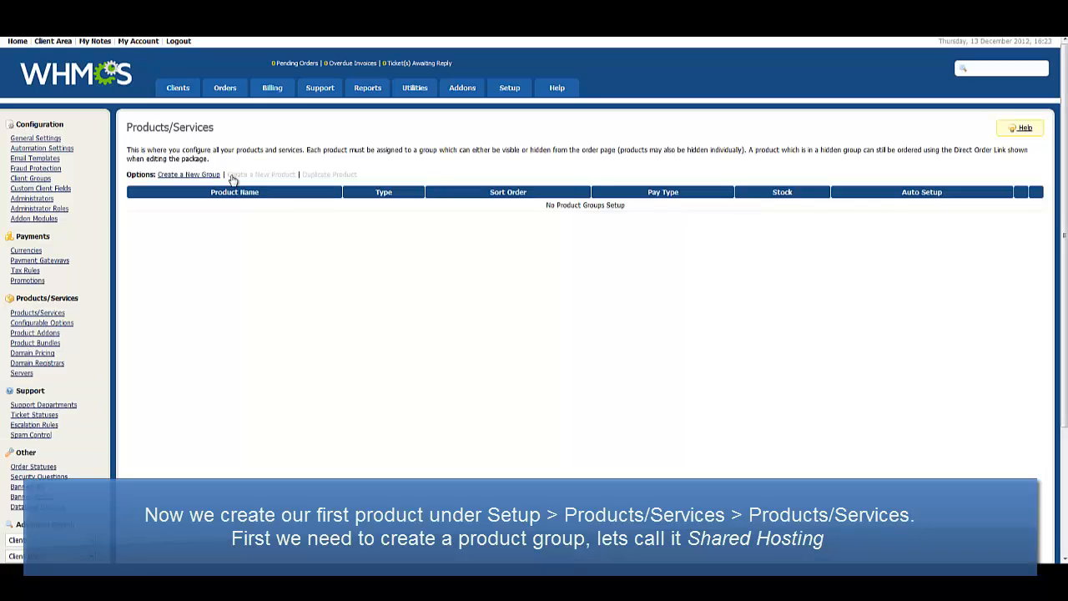
pyautogui.moveTo(321, 215)
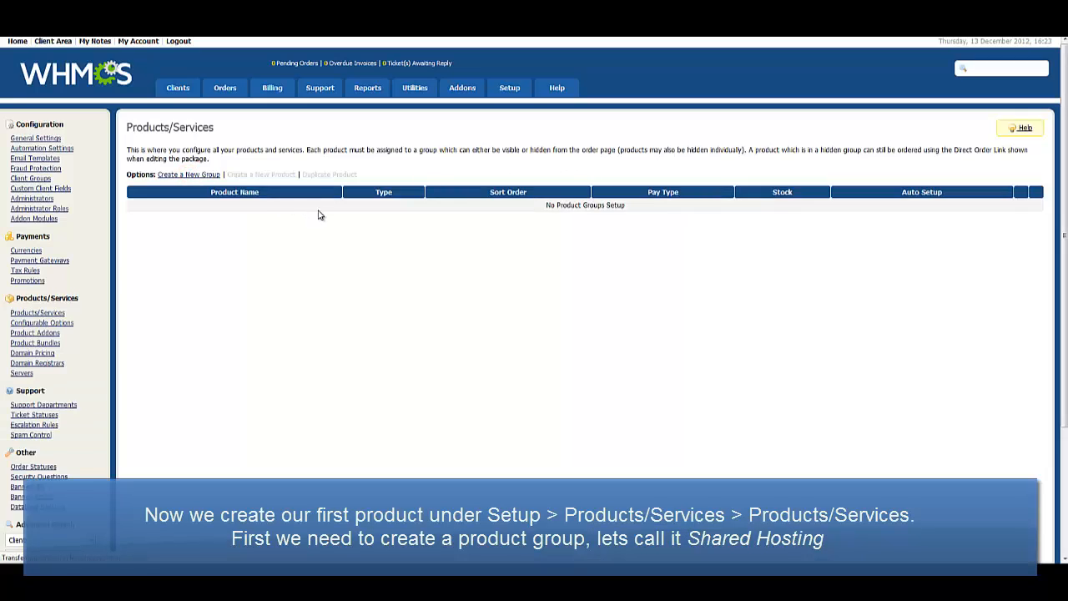
pyautogui.click(189, 175)
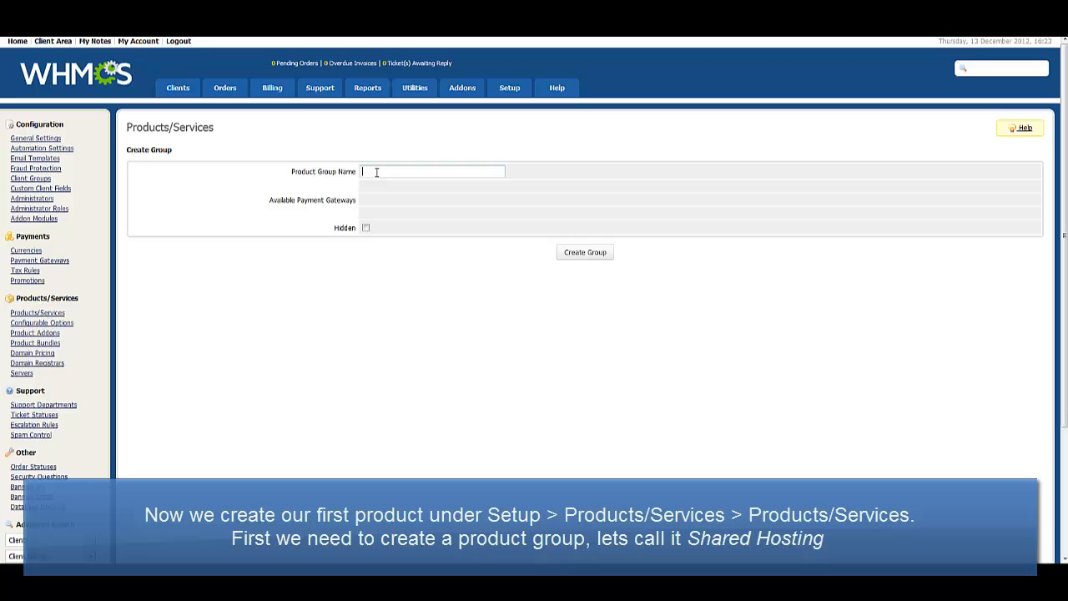
pyautogui.write('Shared Hosting')
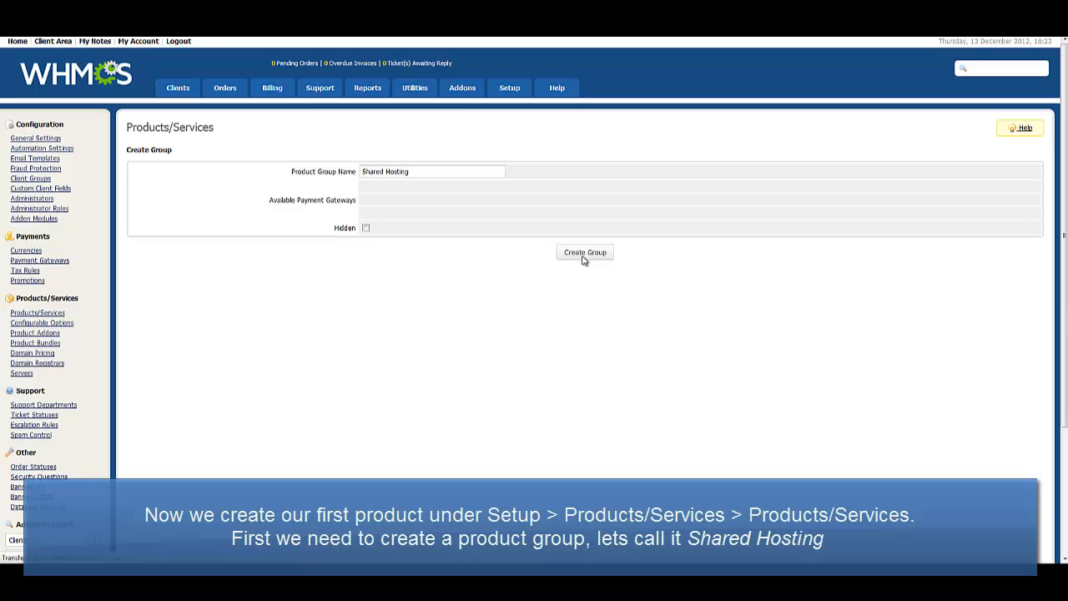
pyautogui.click(584, 252)
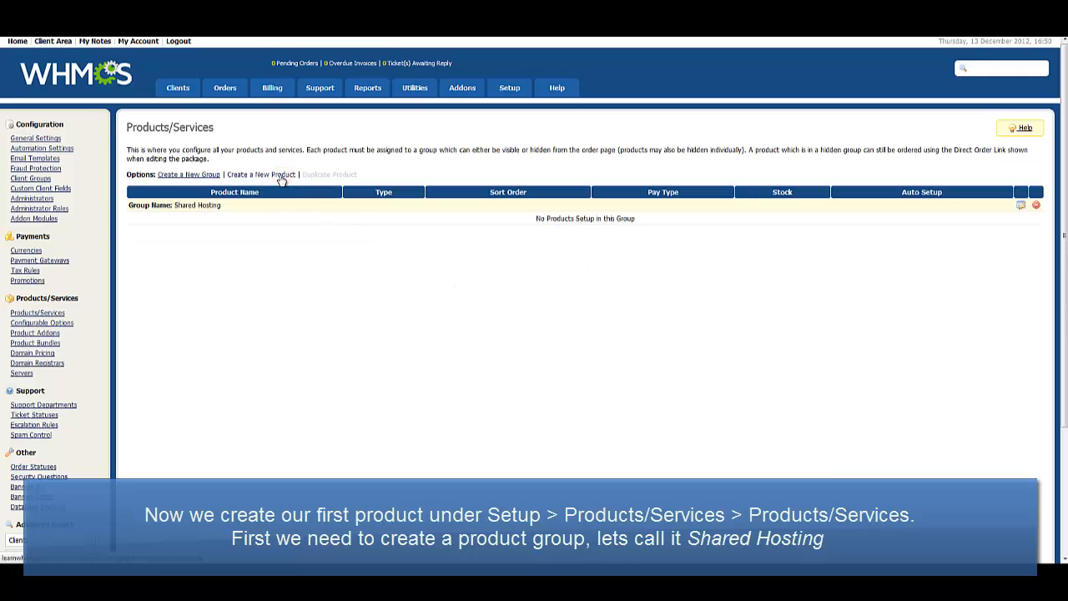
# - Create the Bronze product and set cPanel as its provisioning module
pyautogui.click(260, 176)
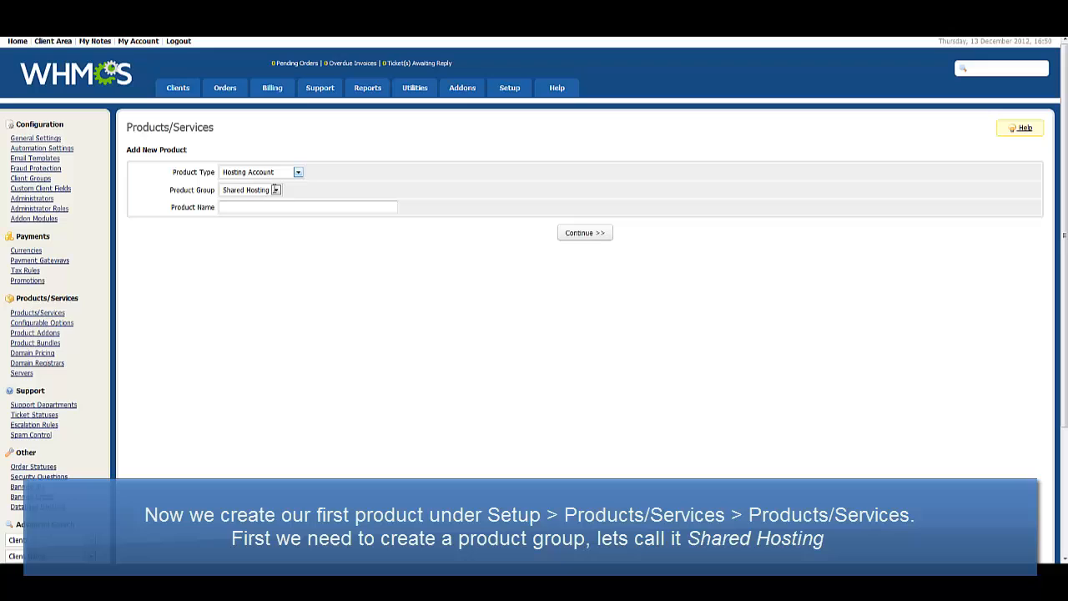
pyautogui.write('Bronze')
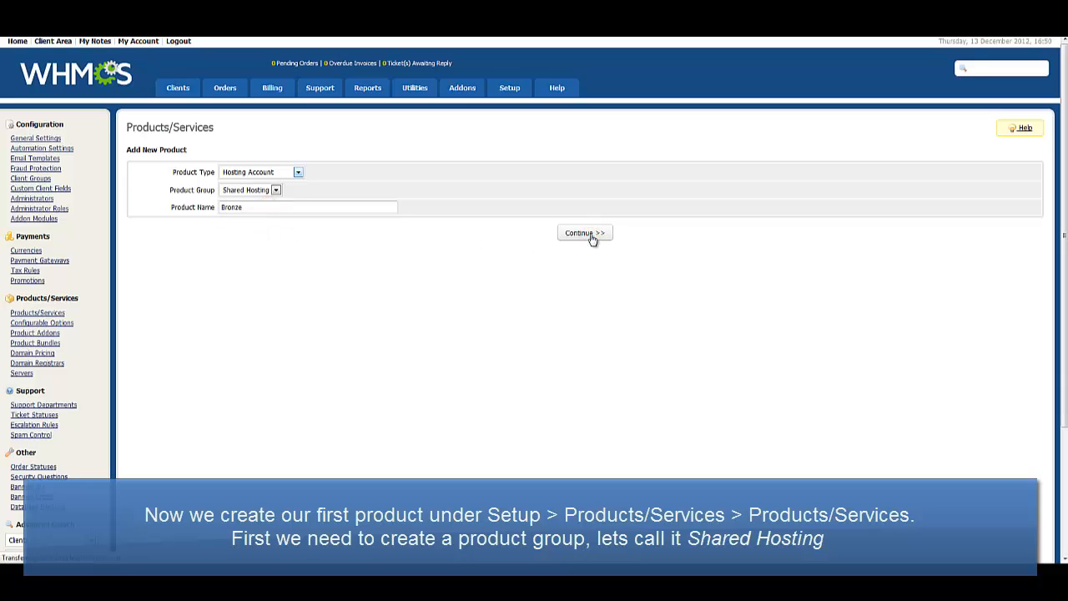
pyautogui.click(585, 233)
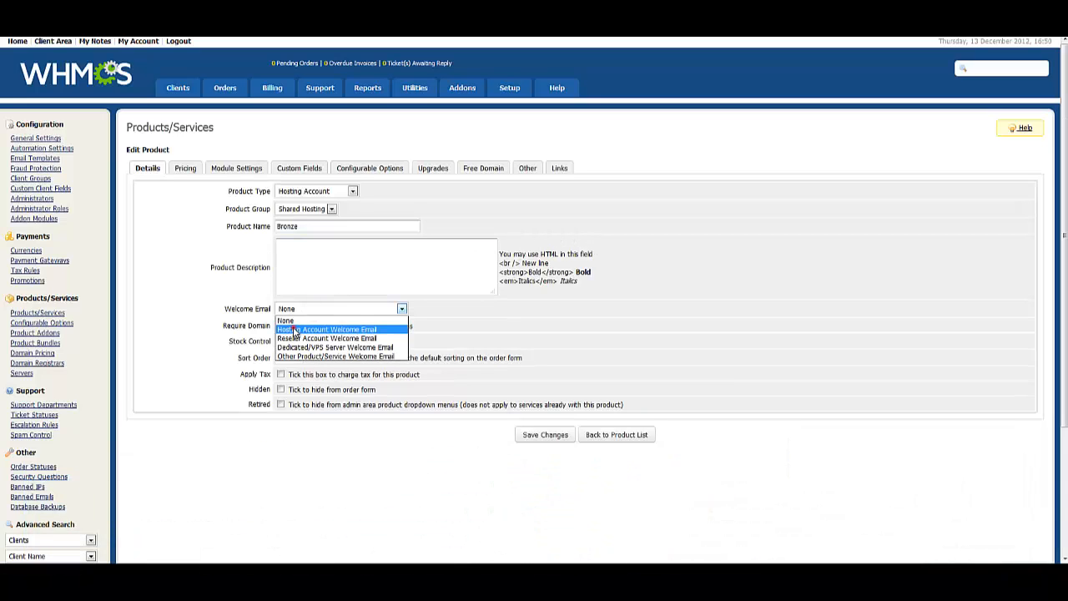
pyautogui.click(238, 167)
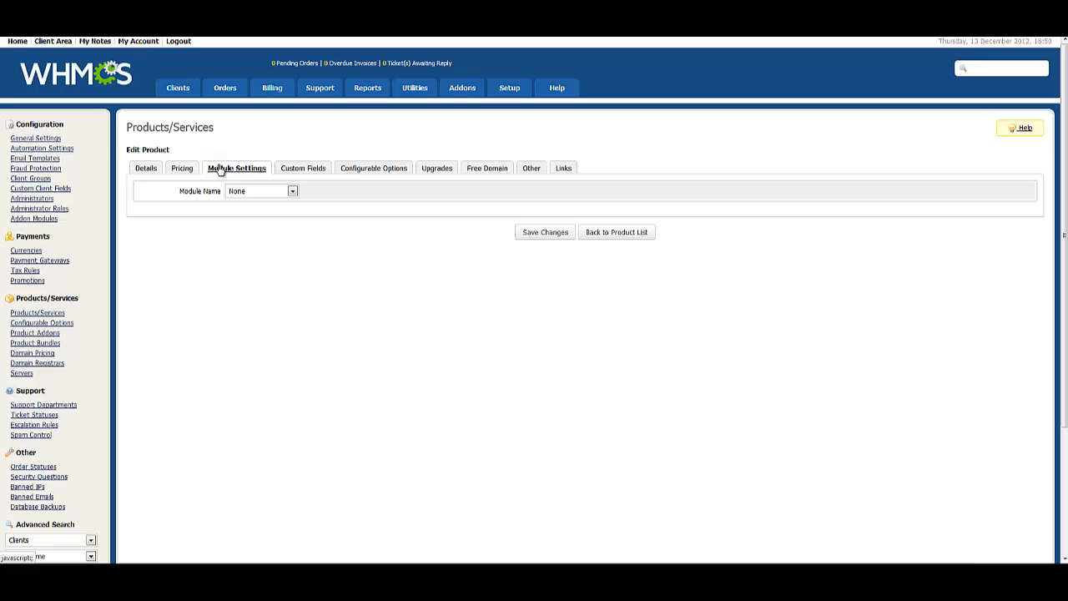
pyautogui.click(292, 190)
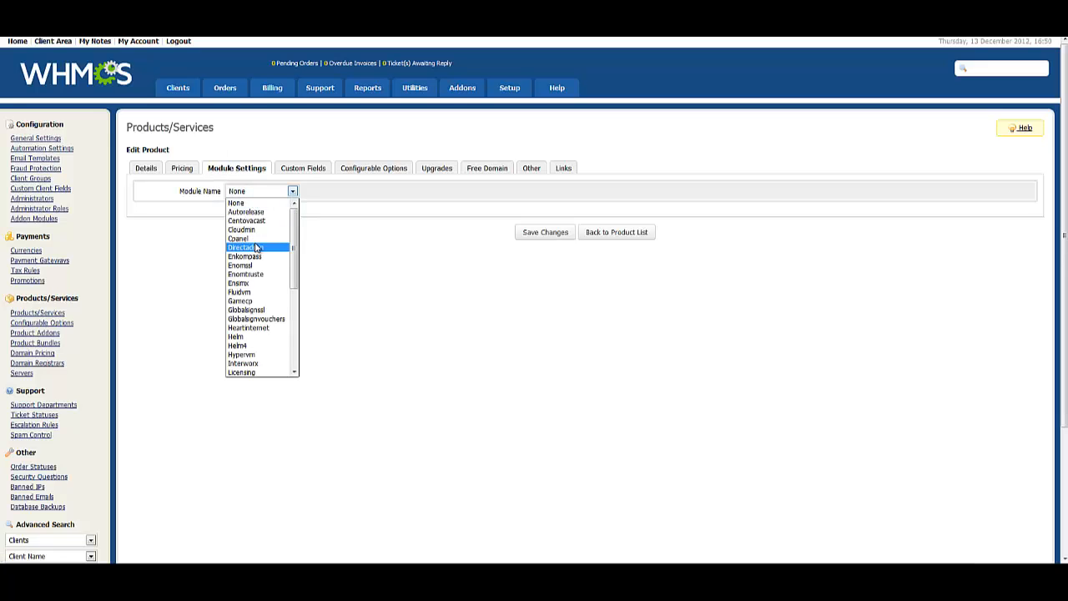
pyautogui.click(237, 239)
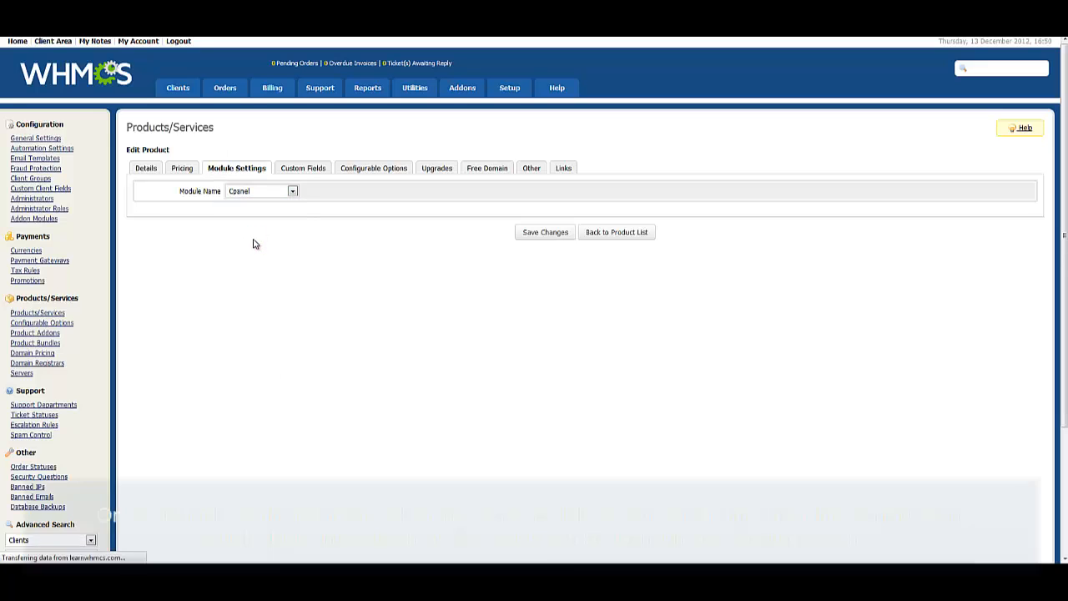
# - Save the Bronze product with bronze as its WHM package name
pyautogui.click(544, 232)
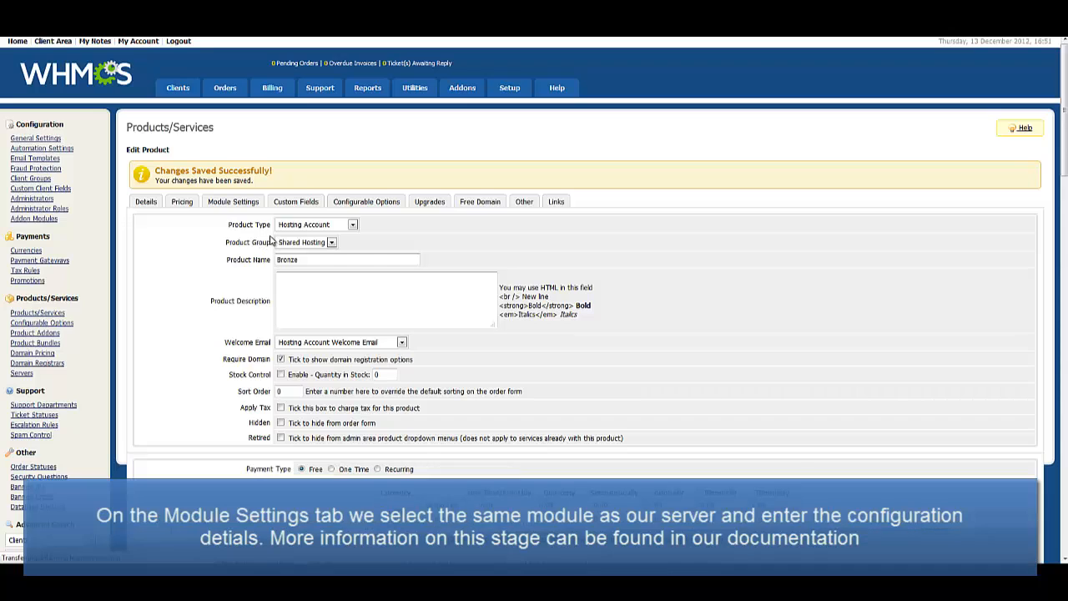
pyautogui.click(234, 201)
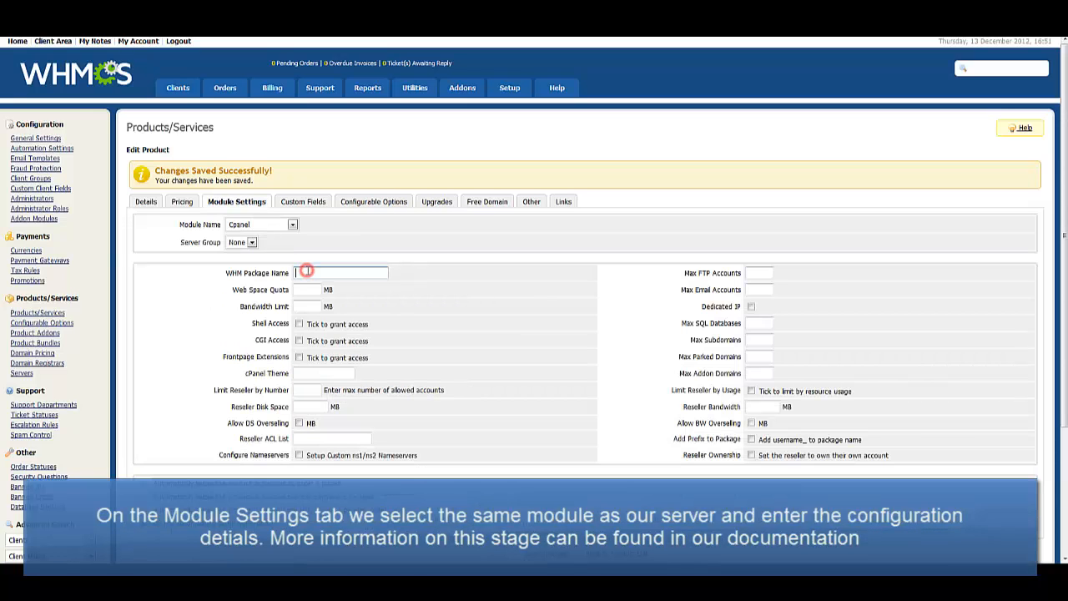
pyautogui.write('bronze')
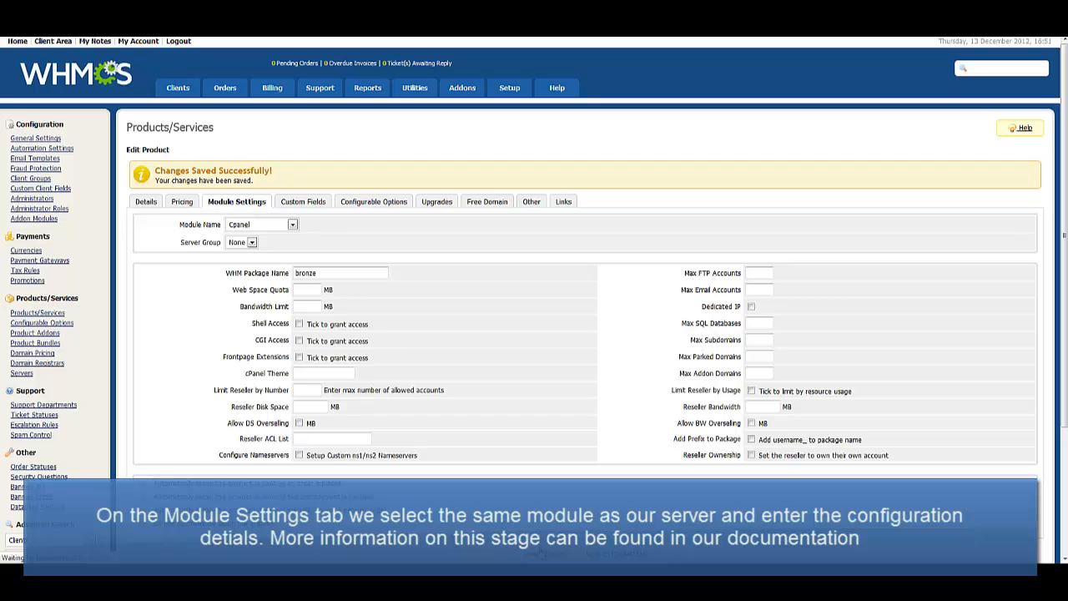
pyautogui.click(145, 200)
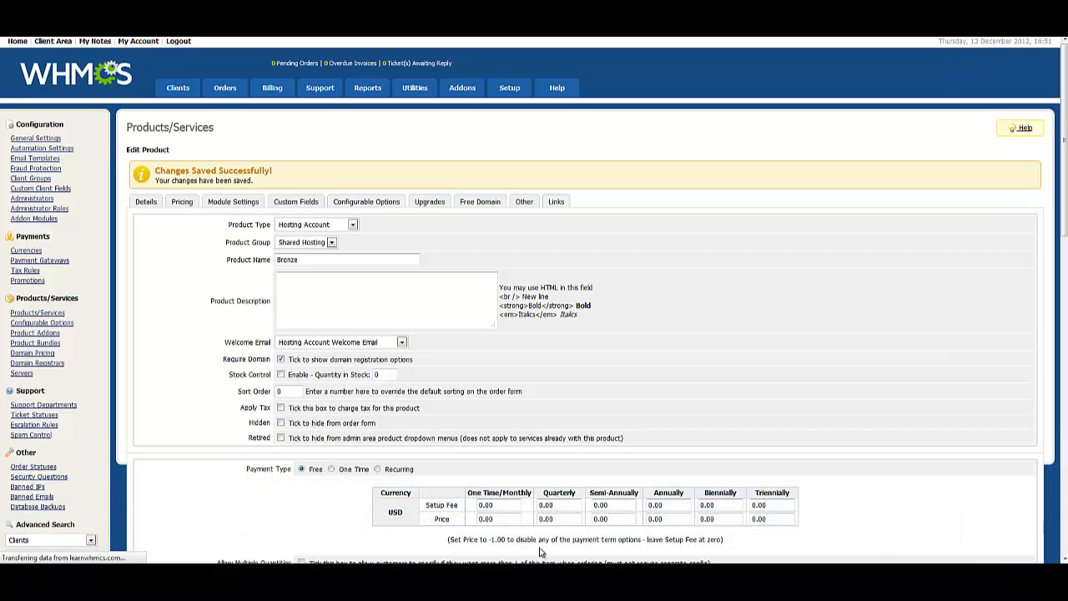
pyautogui.click(233, 200)
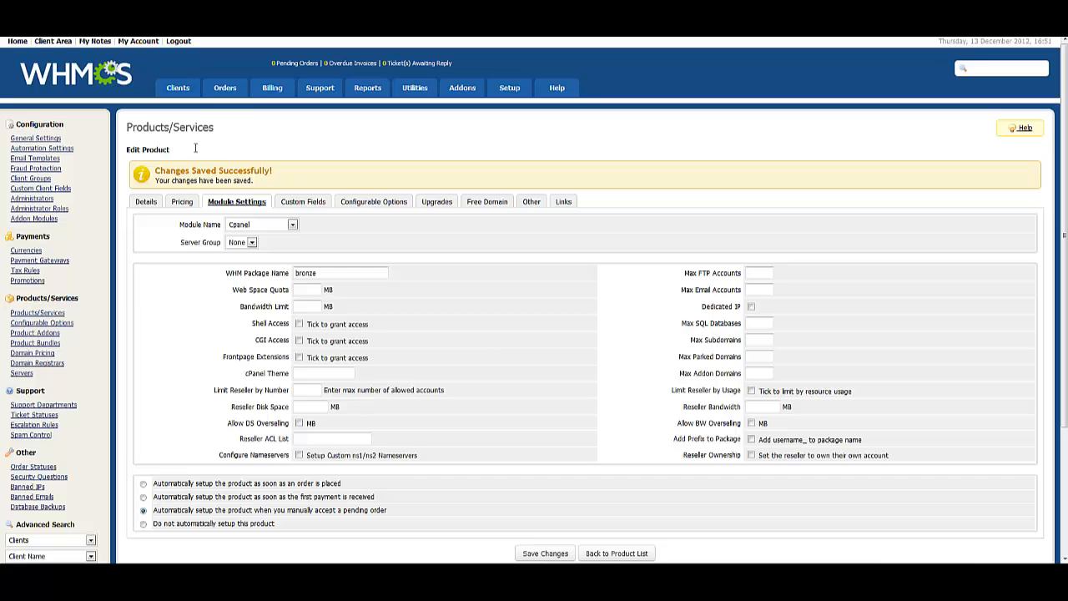
# - Add a test client Whmcs Support with the suggested email and view their profile
pyautogui.click(177, 87)
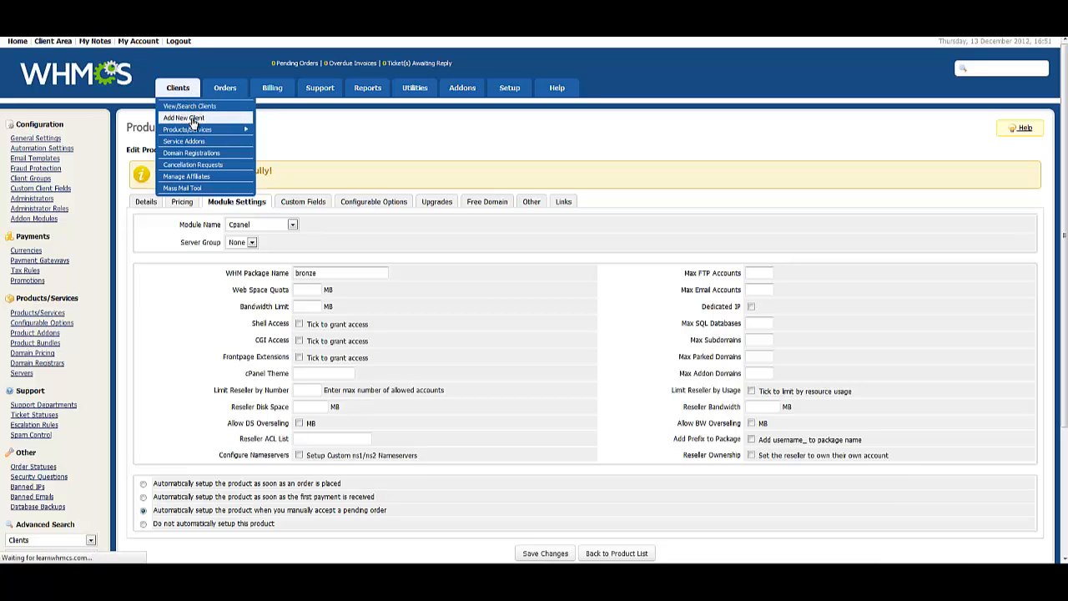
pyautogui.click(183, 117)
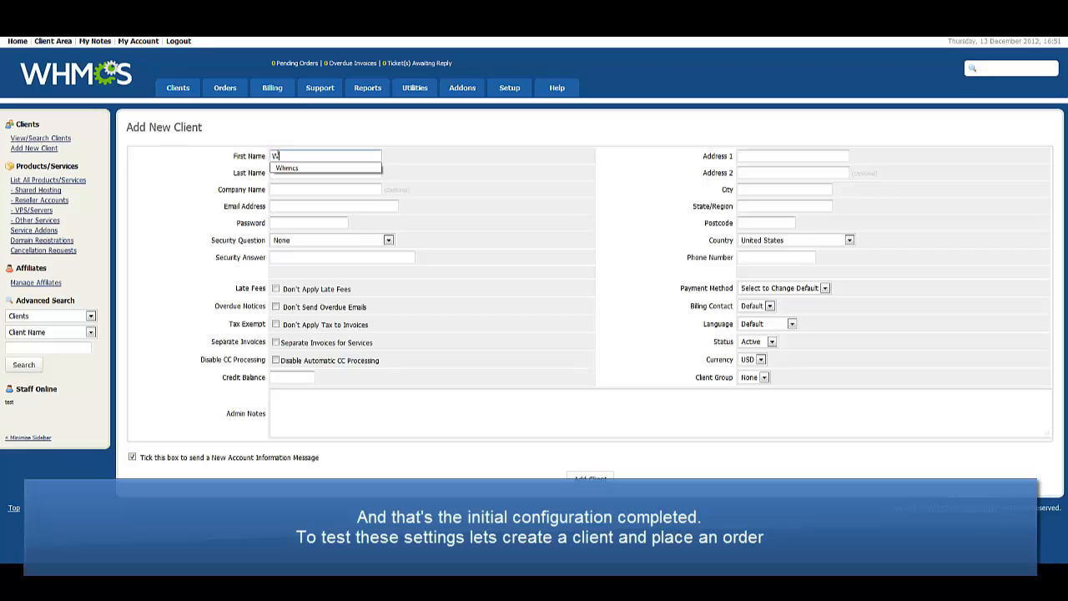
pyautogui.write('Support')
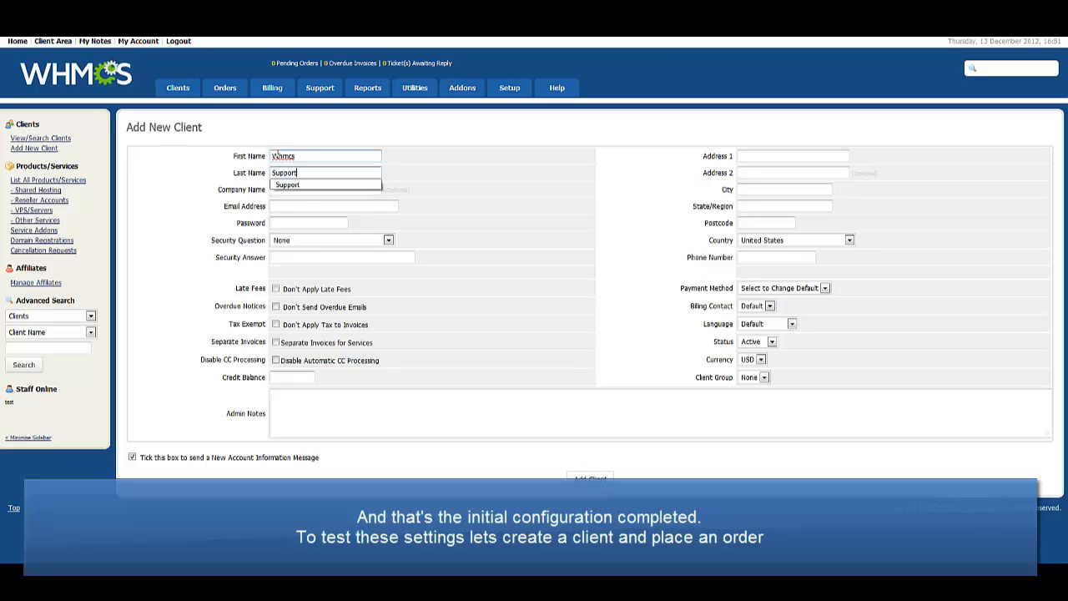
pyautogui.write('t')
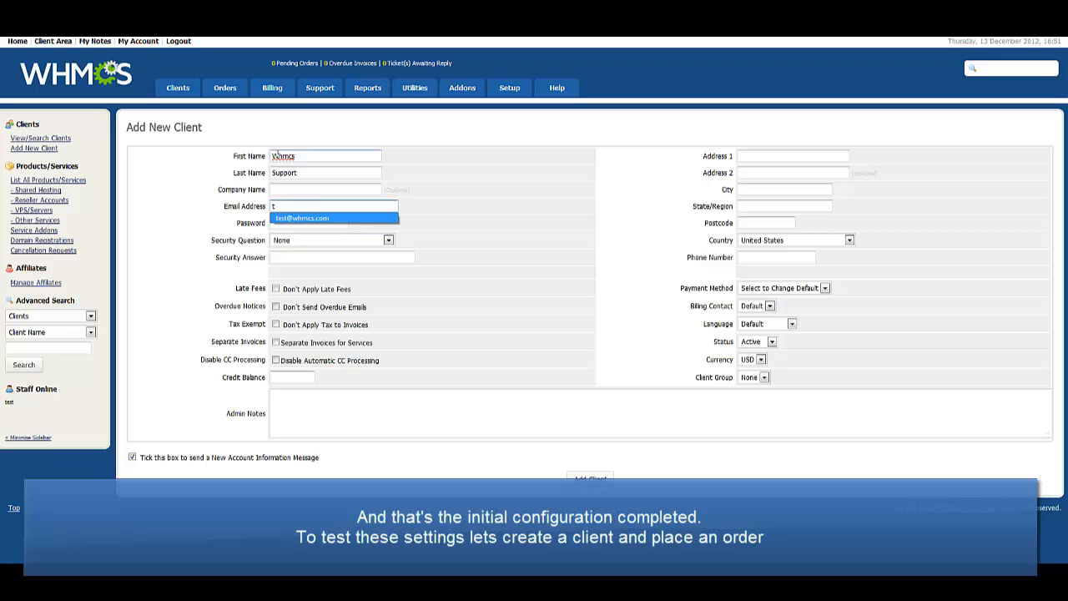
pyautogui.click(301, 217)
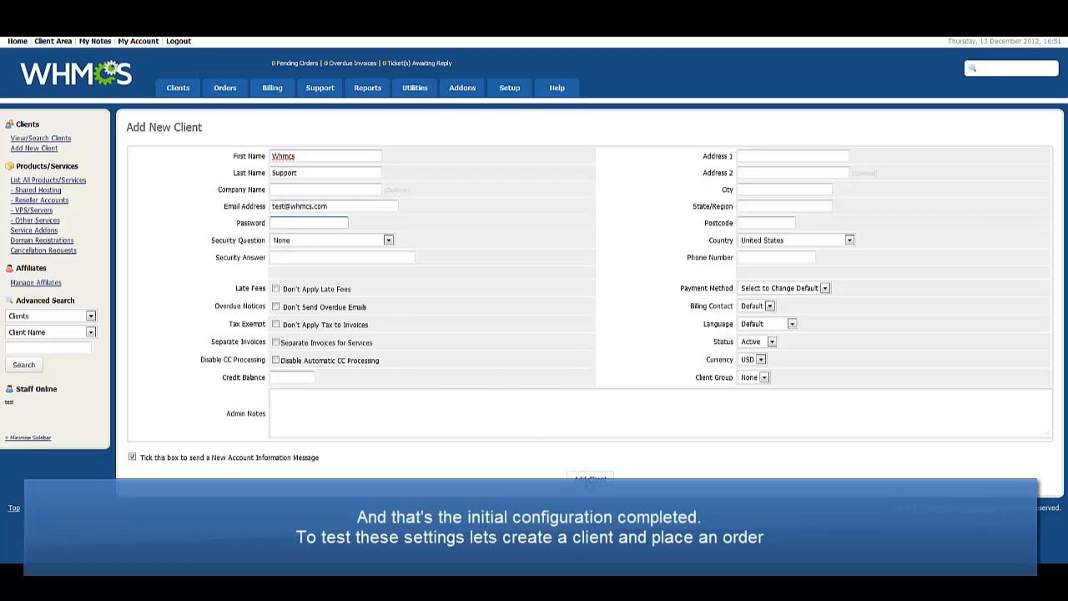
pyautogui.click(590, 477)
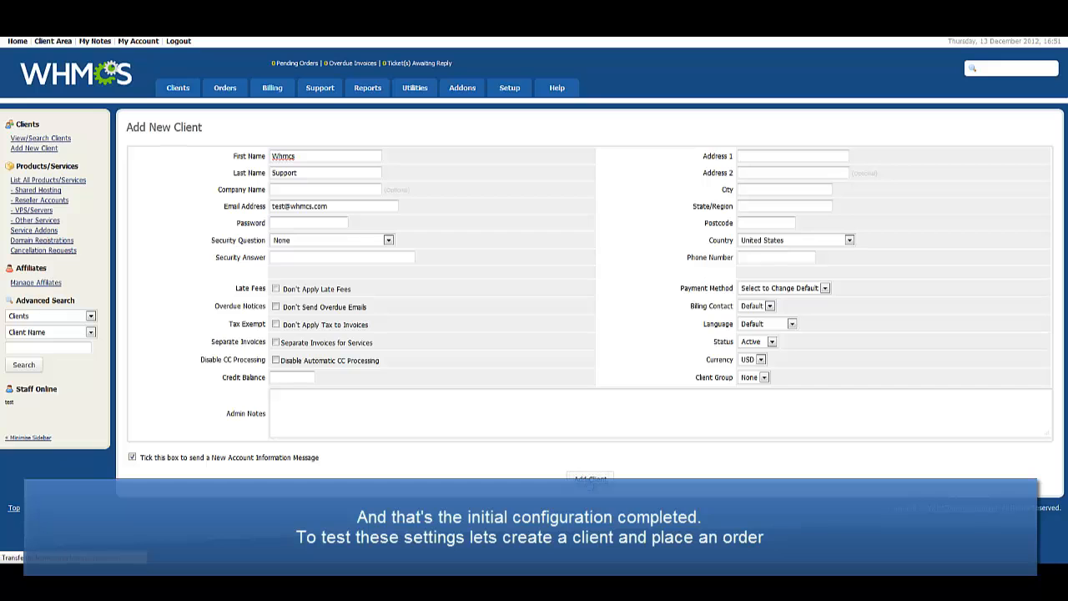
pyautogui.click(589, 477)
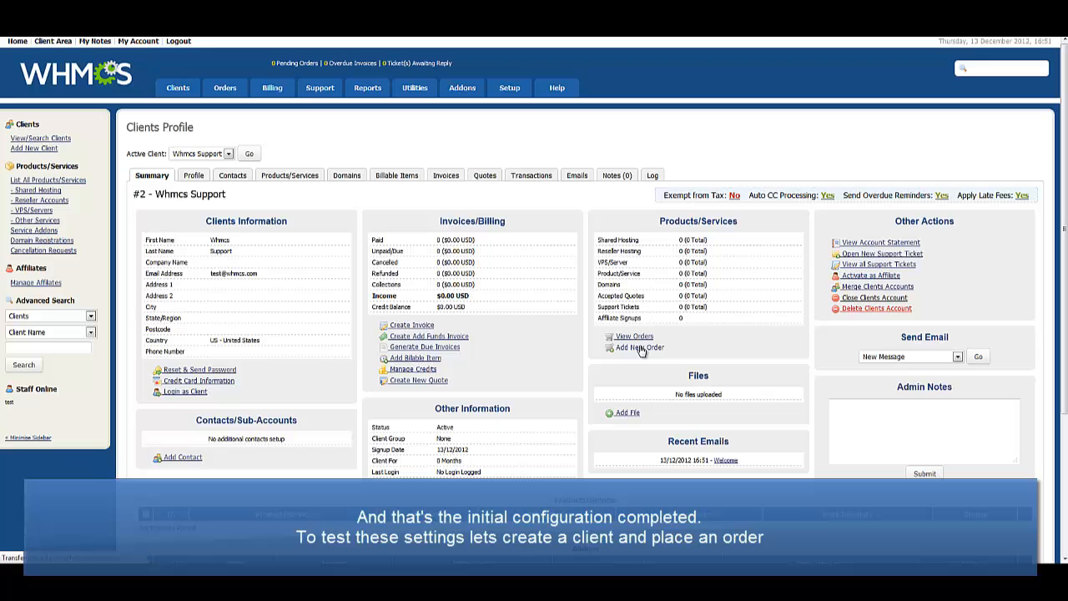
# - Place a new Bronze order for domain example.com for this client
pyautogui.click(641, 349)
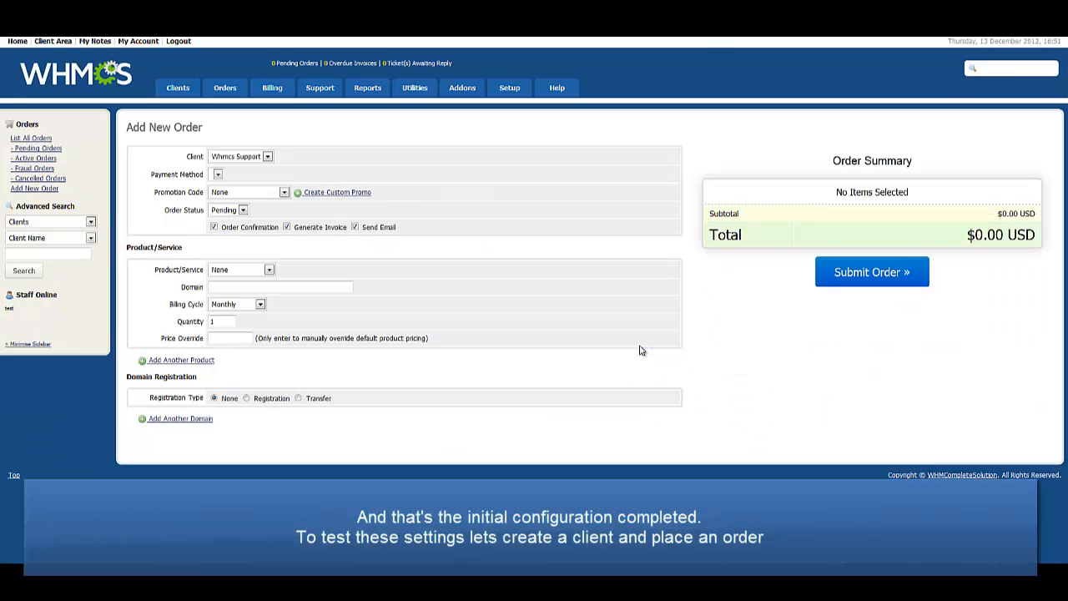
pyautogui.click(240, 269)
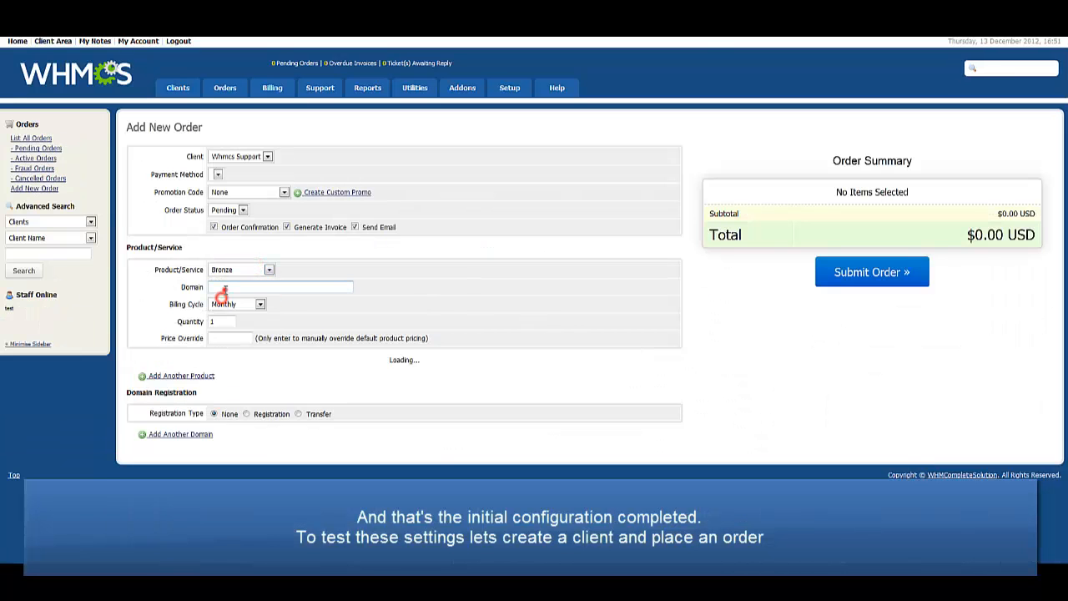
pyautogui.write('example.com')
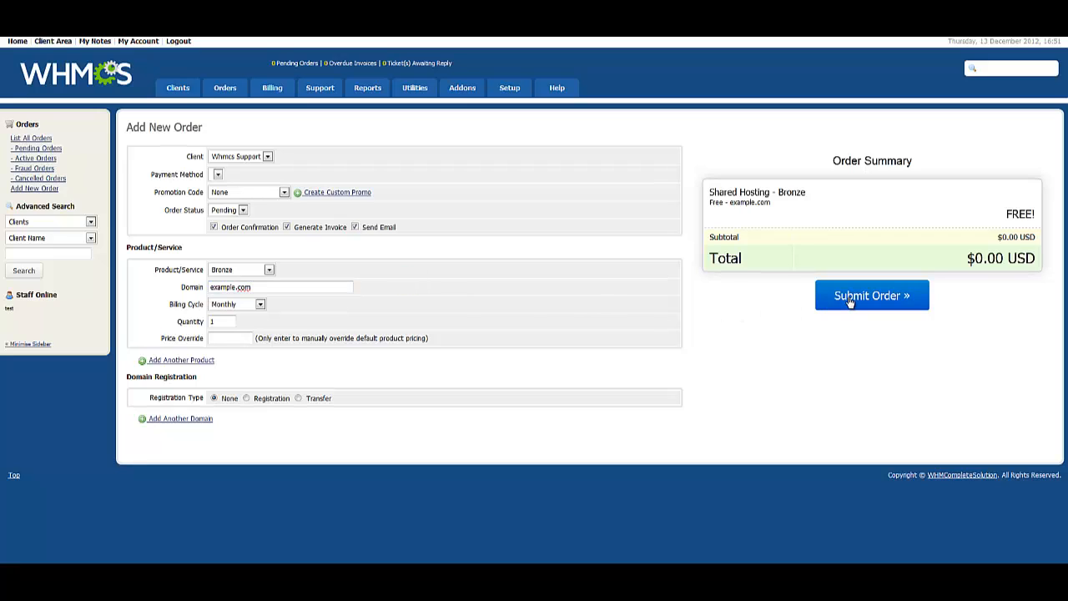
pyautogui.click(871, 296)
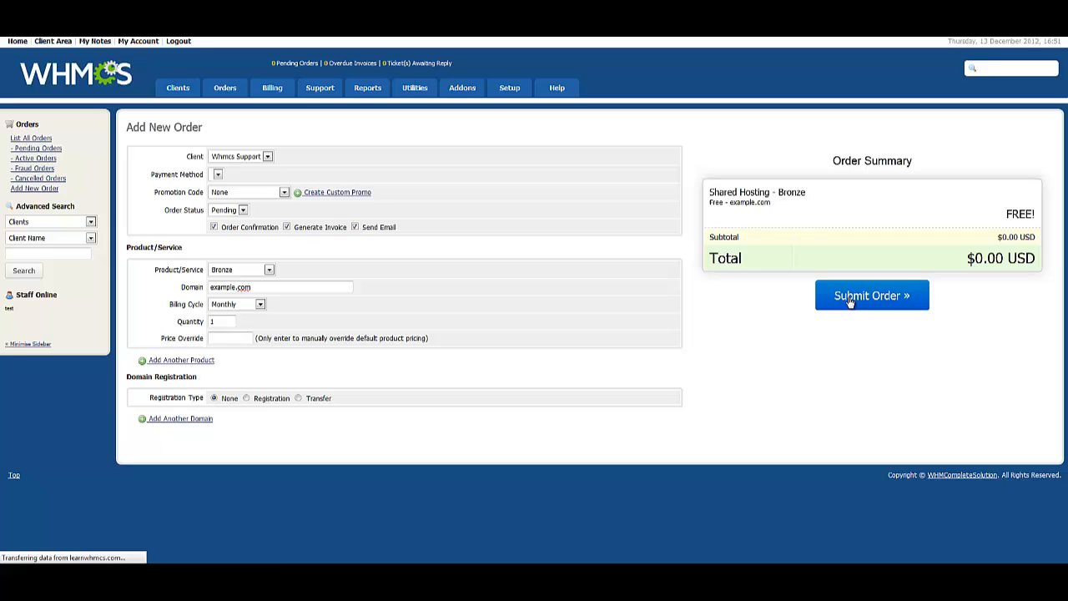
pyautogui.click(871, 295)
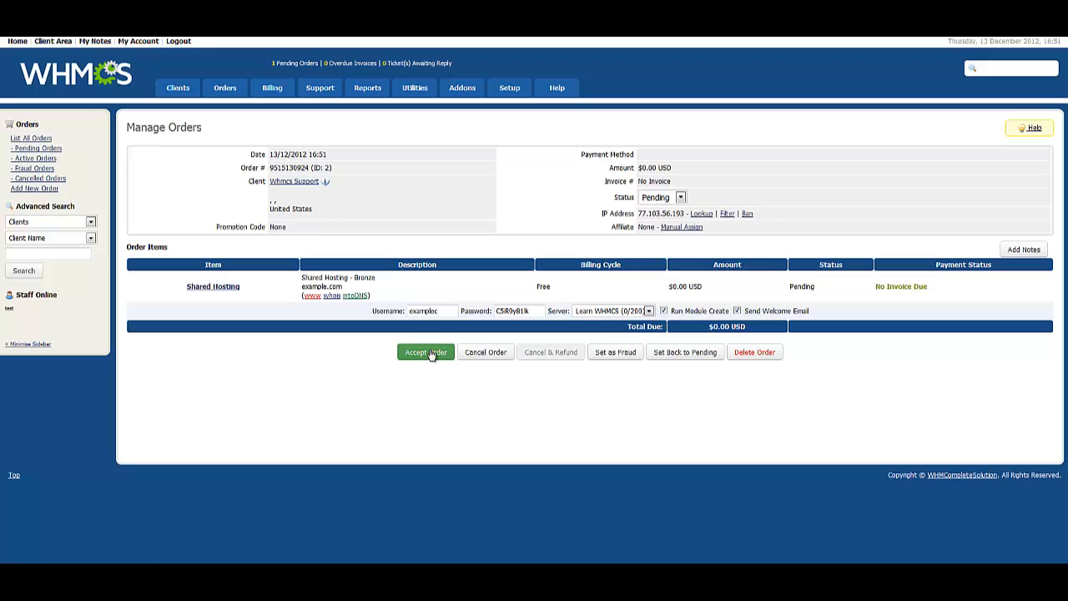
# - Accept the pending order to provision the account, then switch to WHM
pyautogui.click(424, 350)
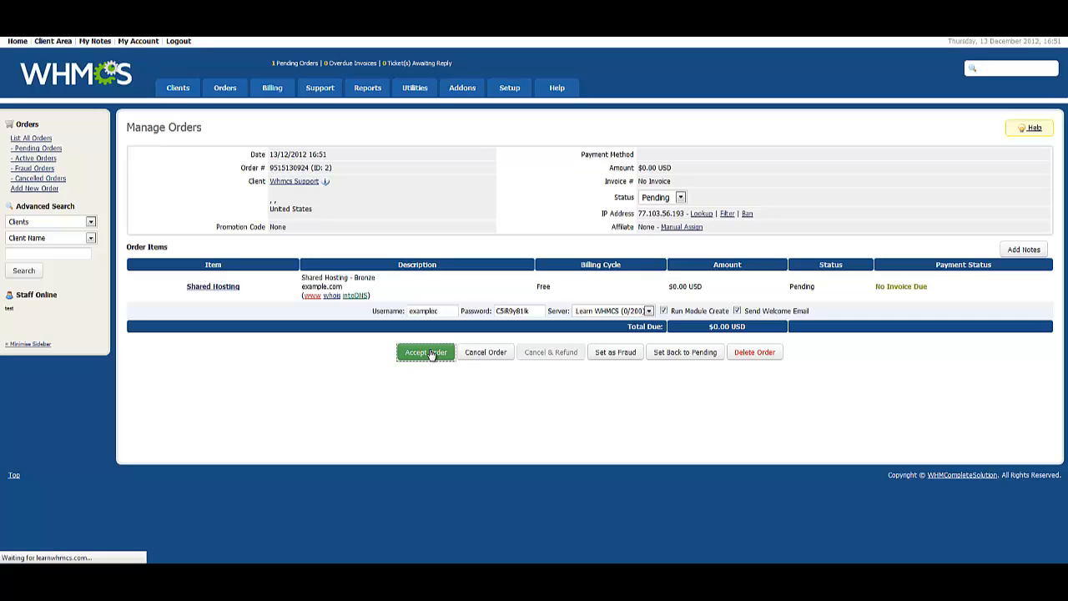
pyautogui.click(426, 351)
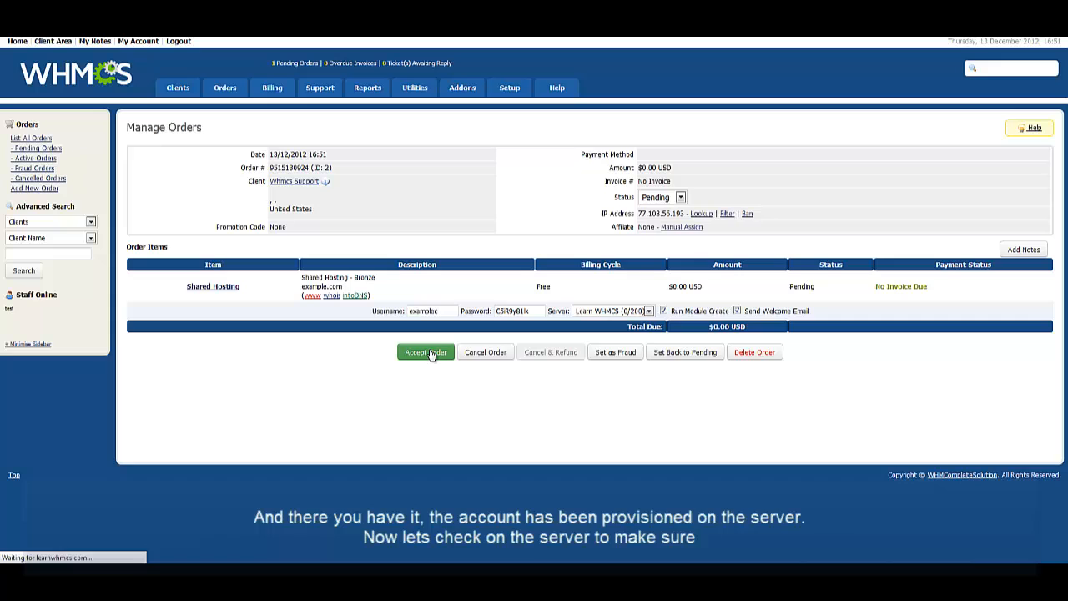
pyautogui.click(426, 351)
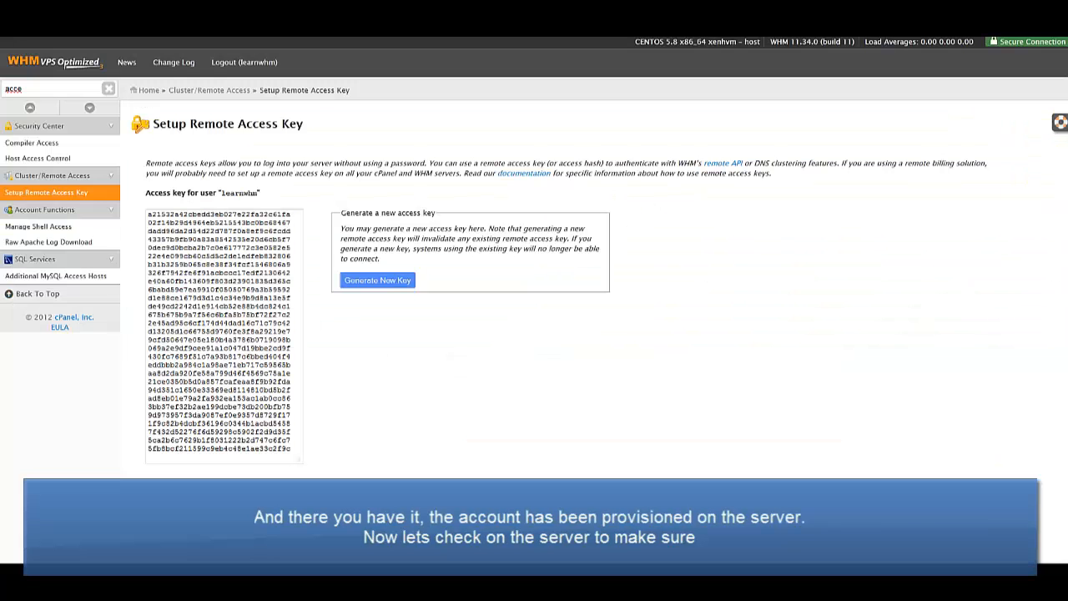
# - Search 'list al' and show List Accounts with example.com on the bronze package
pyautogui.write('l')
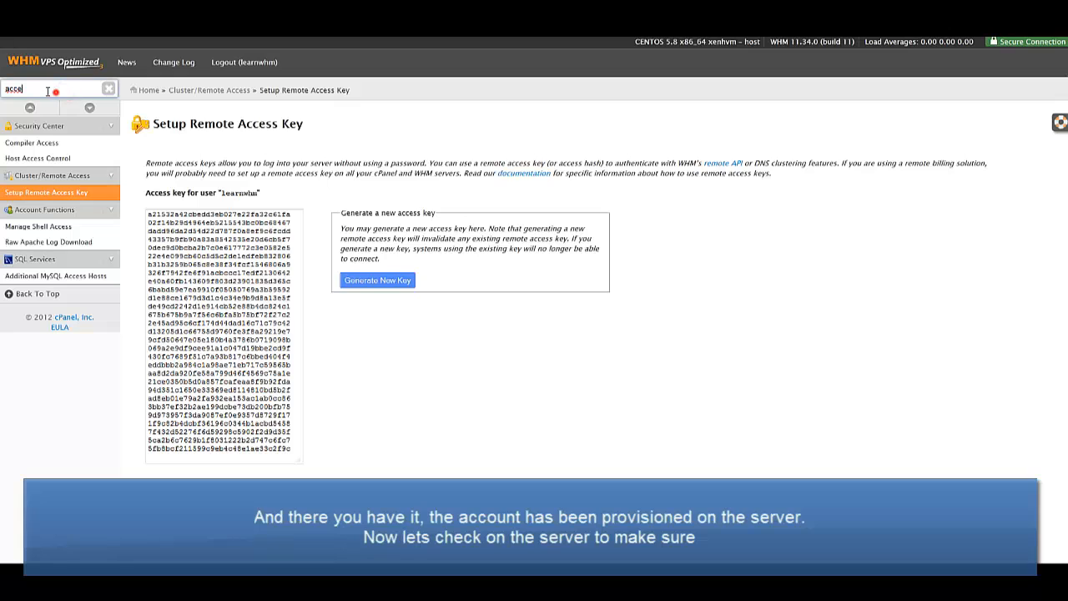
pyautogui.write('list al')
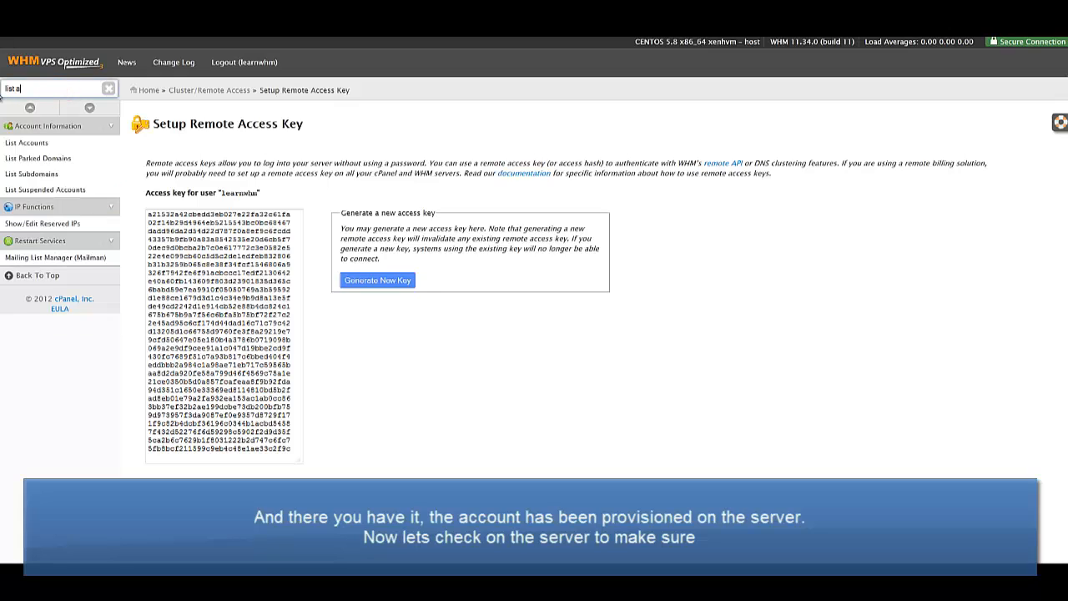
pyautogui.click(27, 144)
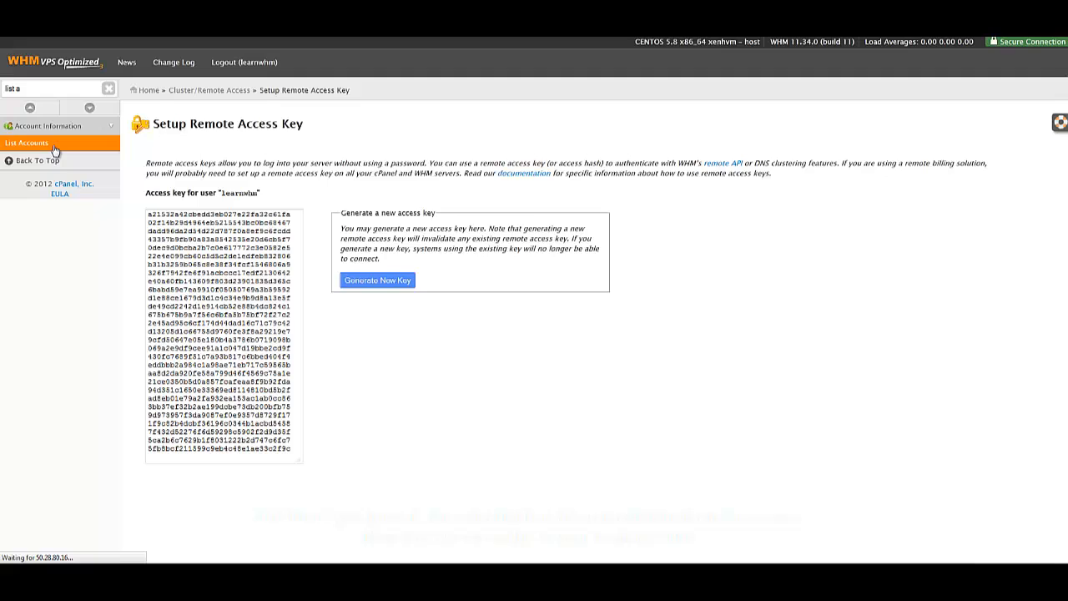
pyautogui.click(27, 143)
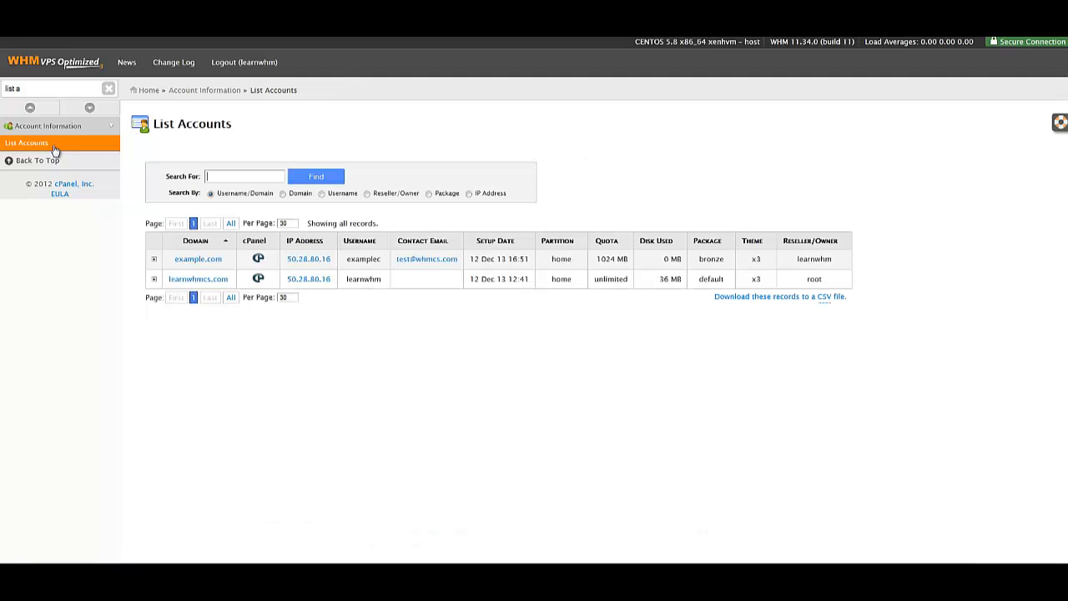